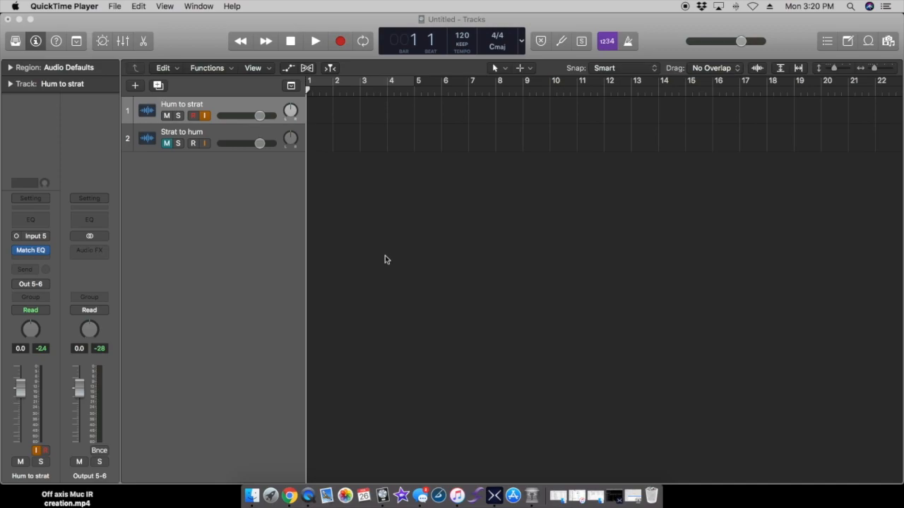
mouse_move(340, 157)
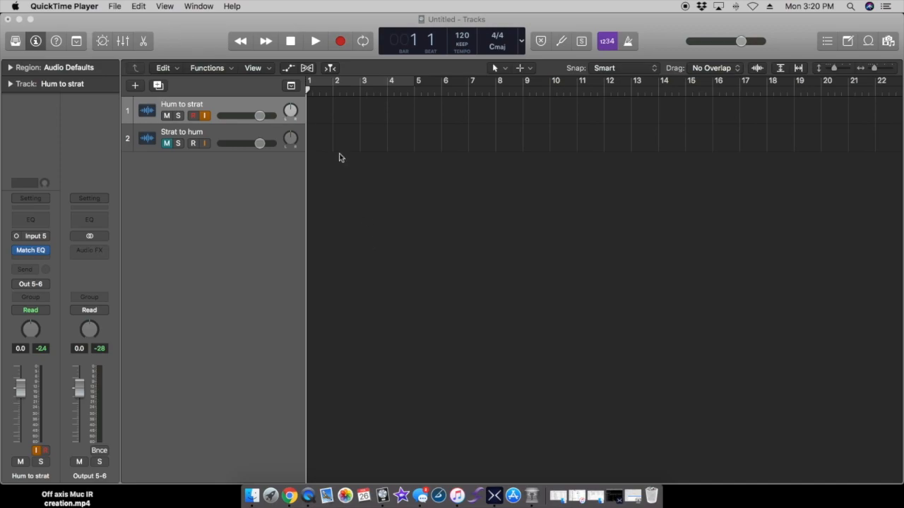
mouse_move(190, 239)
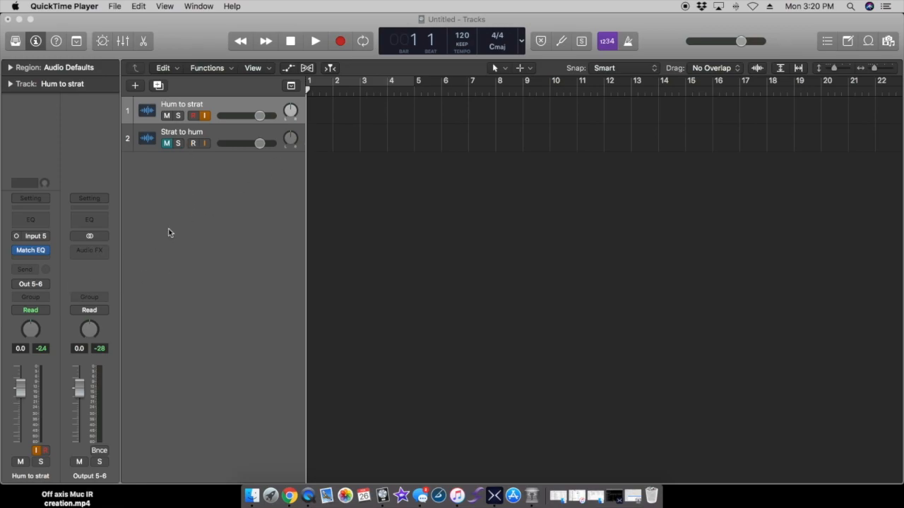
mouse_move(298, 195)
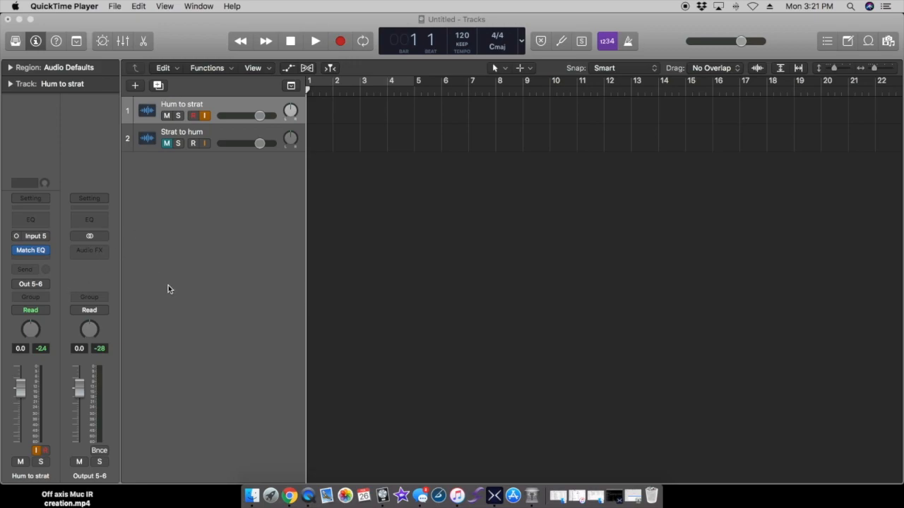
mouse_move(204, 181)
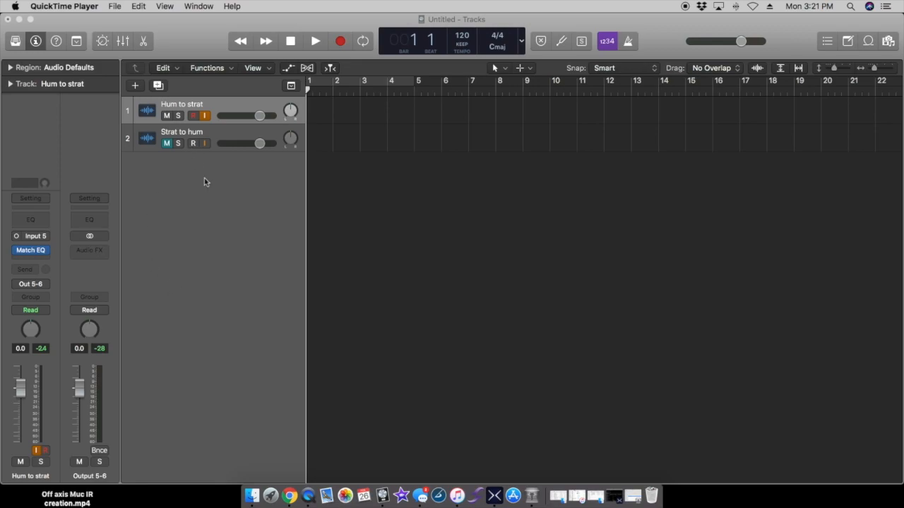
mouse_move(183, 213)
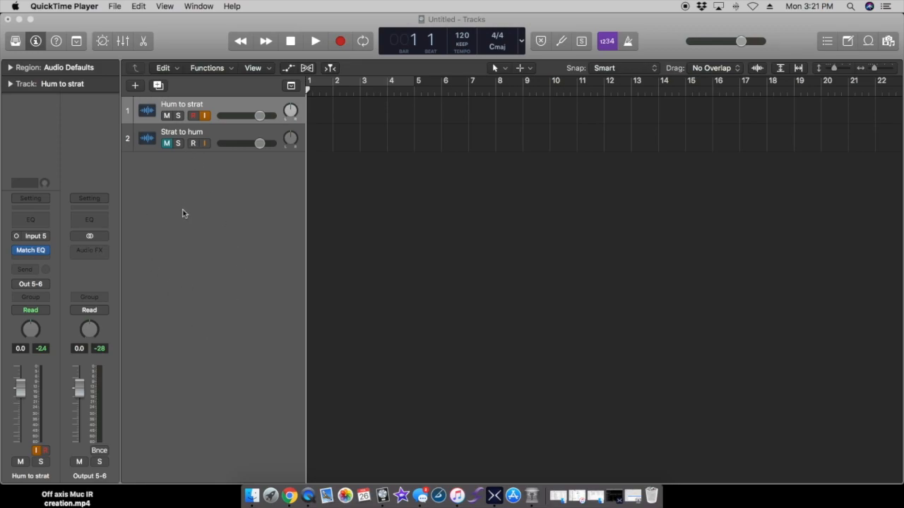
mouse_move(36, 215)
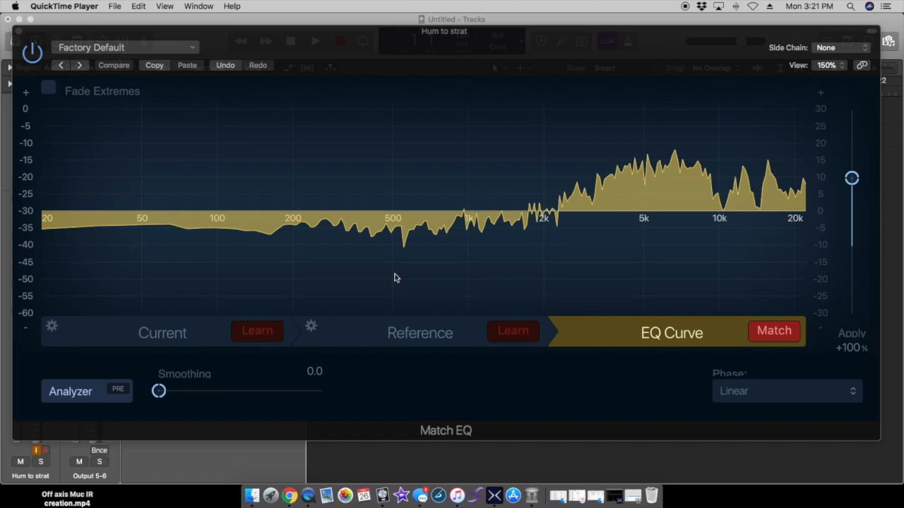
mouse_move(404, 217)
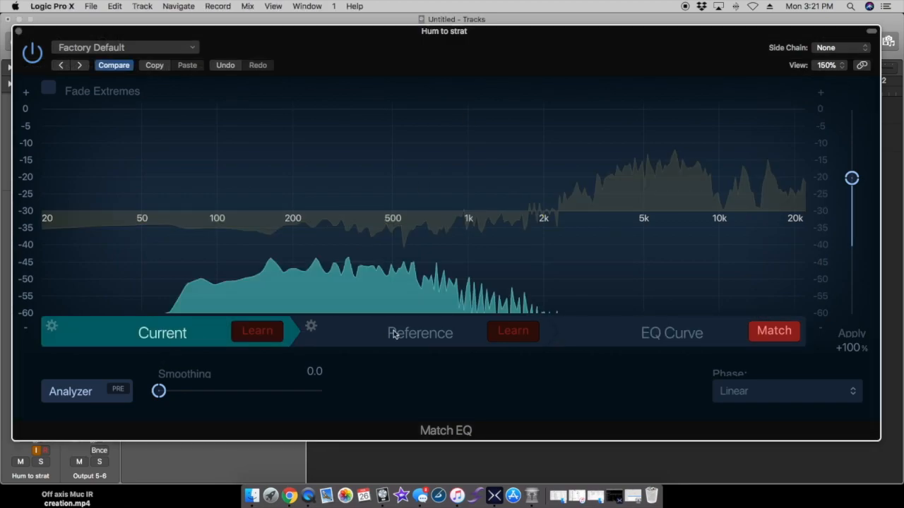
Review the Match EQ's learned reference spectrum and matching EQ curve views.
click(419, 333)
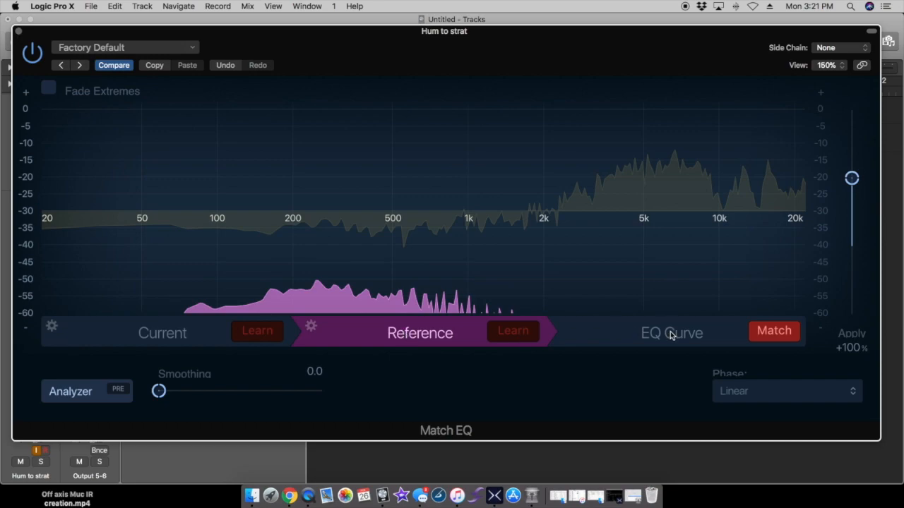
click(672, 333)
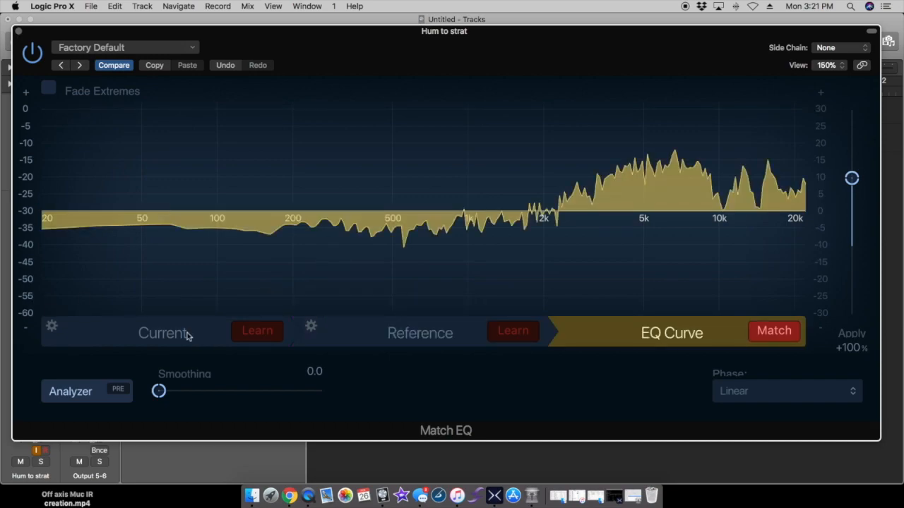
click(163, 333)
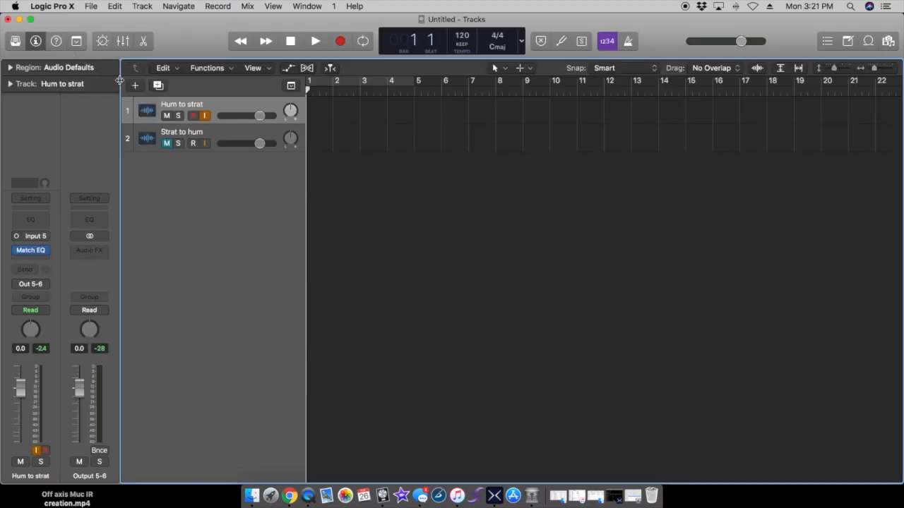
mouse_move(106, 234)
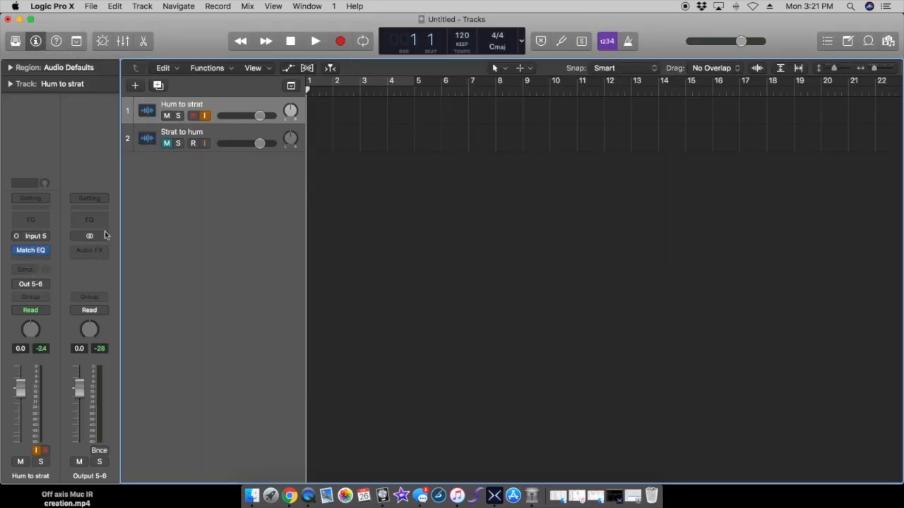
mouse_move(616, 494)
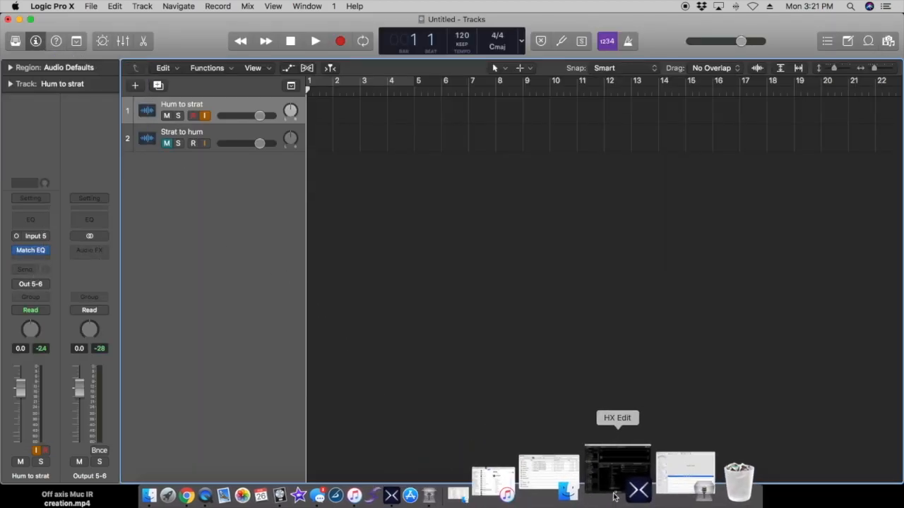
mouse_move(633, 483)
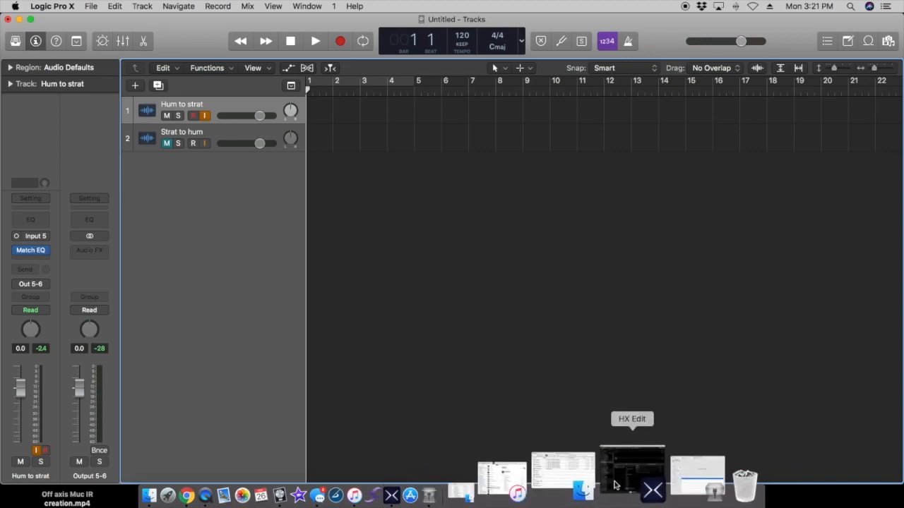
Route the HX Edit signal path input from USB 3/4, then return to the Logic project.
click(633, 468)
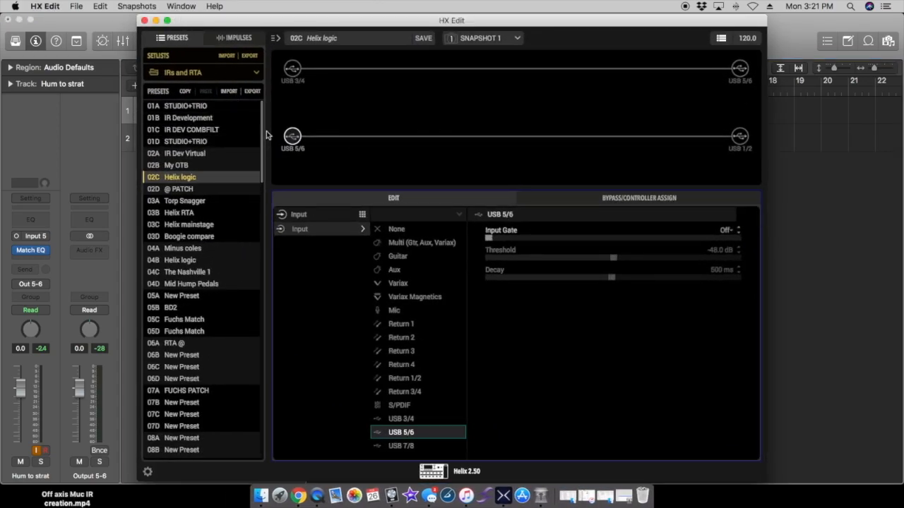
click(401, 404)
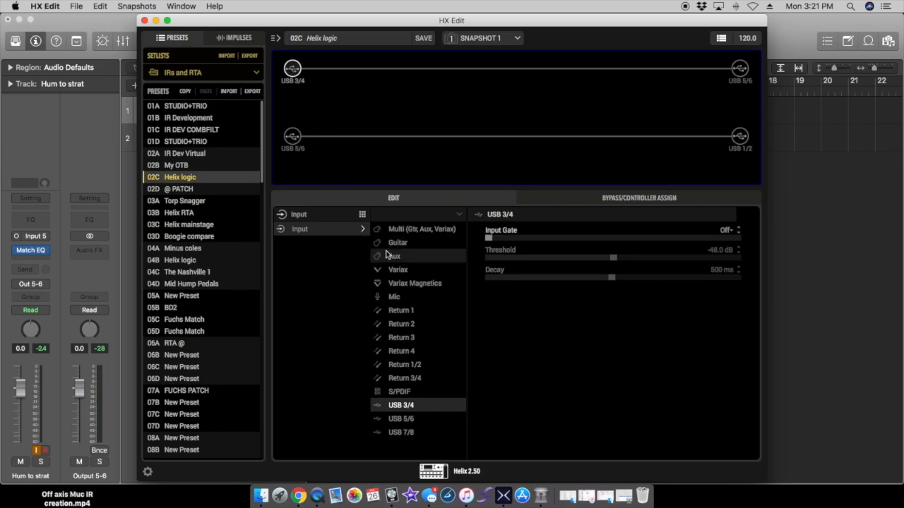
click(398, 243)
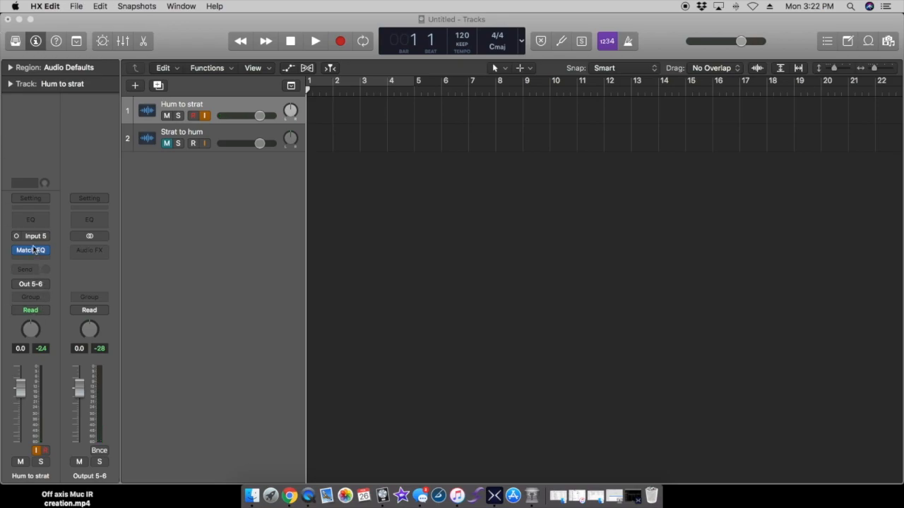
Show the Hum to strat Match EQ's reference spectrum and its matching EQ curve.
double_click(31, 250)
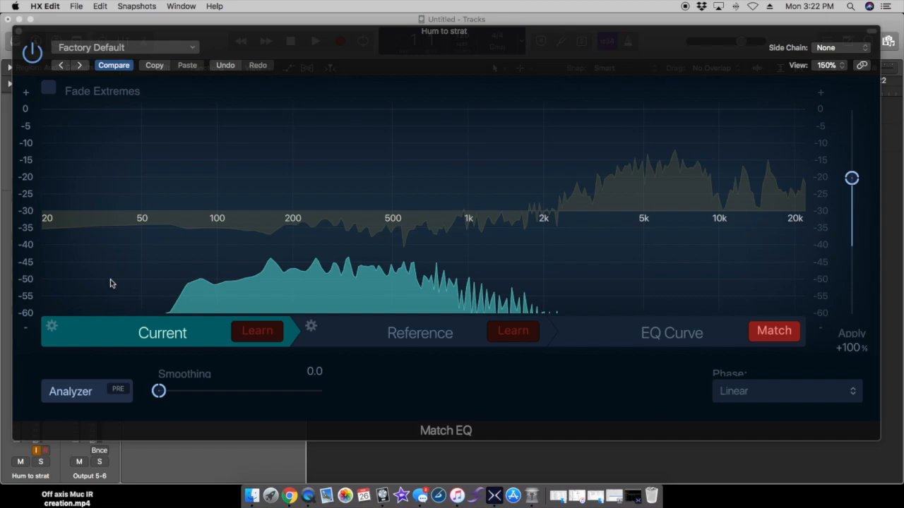
mouse_move(186, 340)
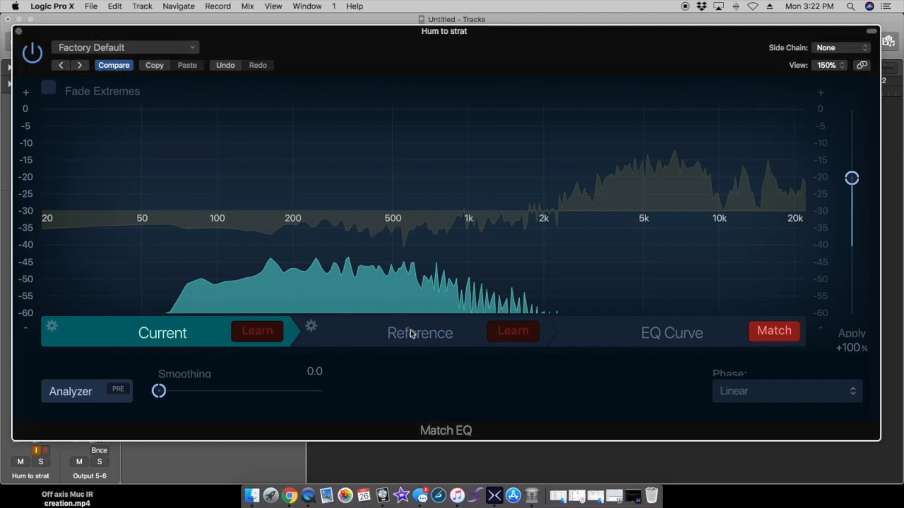
click(419, 333)
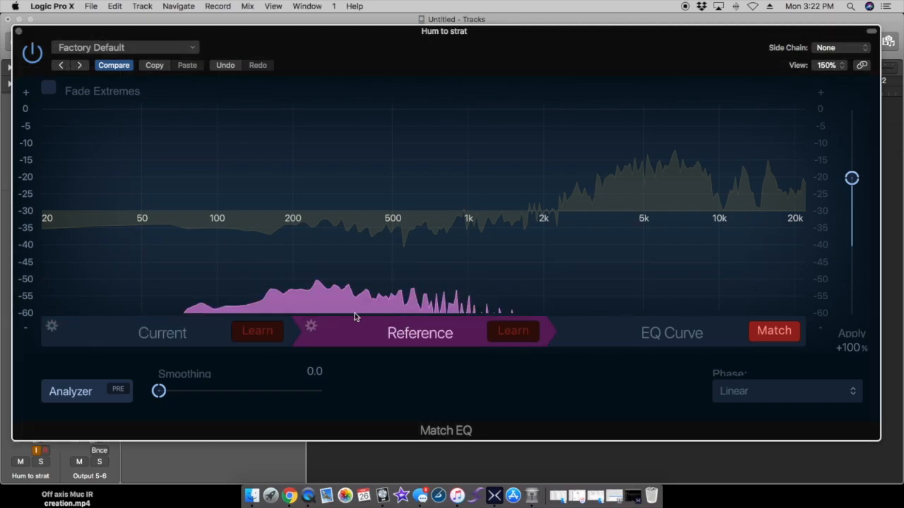
mouse_move(128, 333)
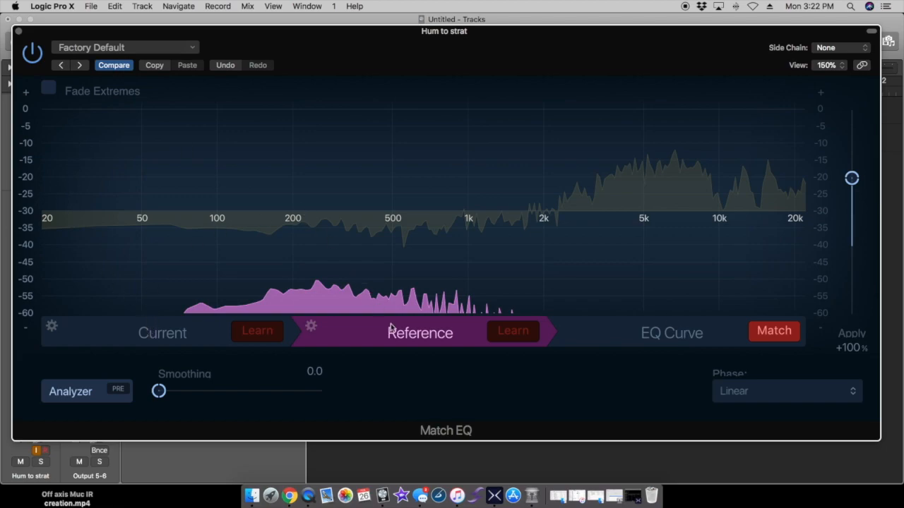
click(673, 333)
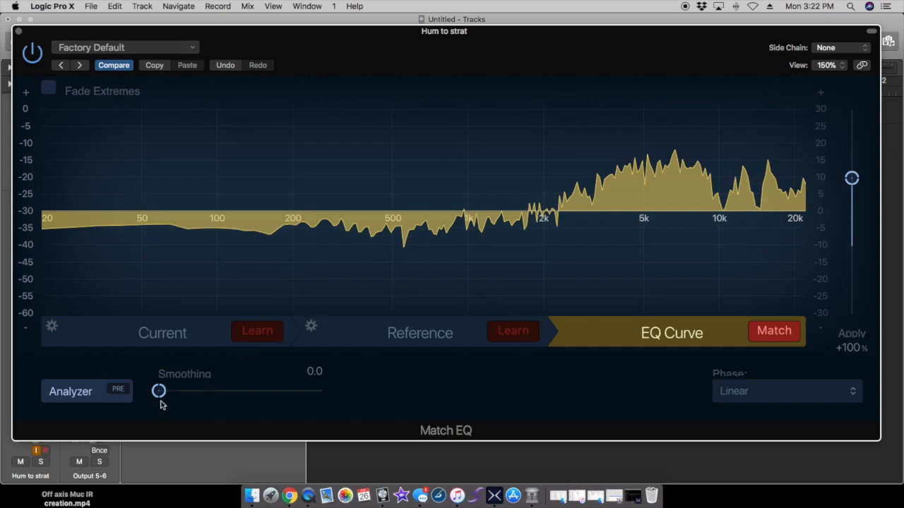
mouse_move(155, 406)
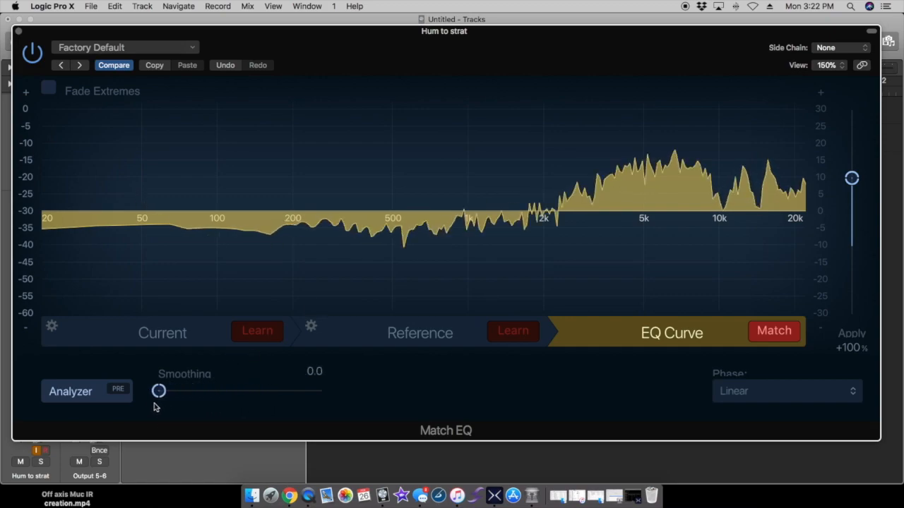
mouse_move(62, 259)
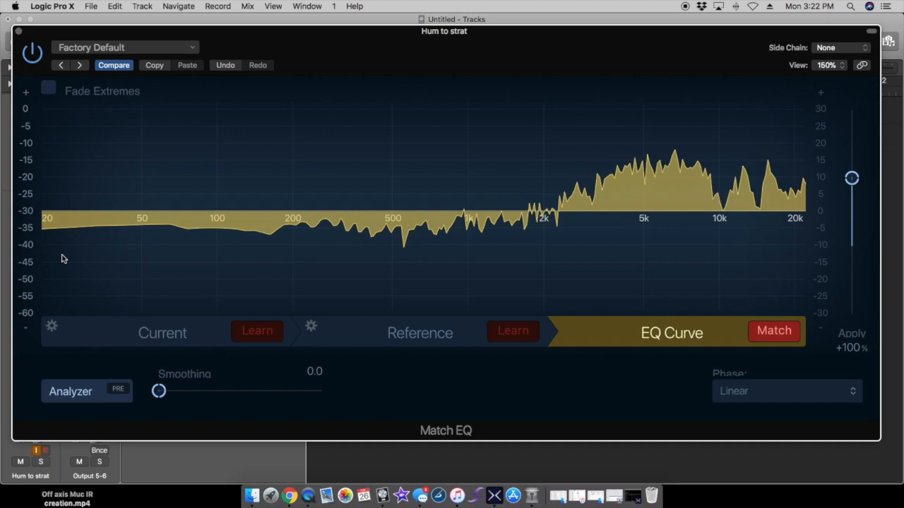
mouse_move(51, 251)
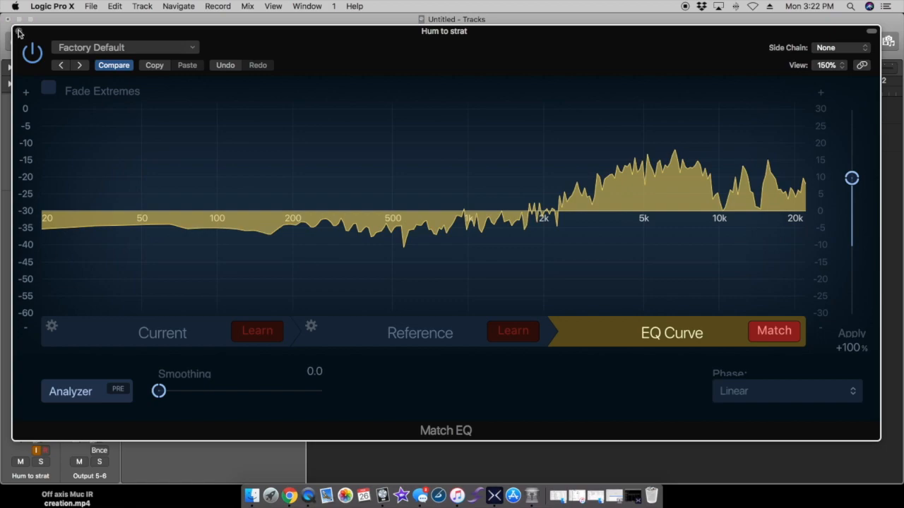
View the learned reference spectrum once more and close the Match EQ window.
click(419, 333)
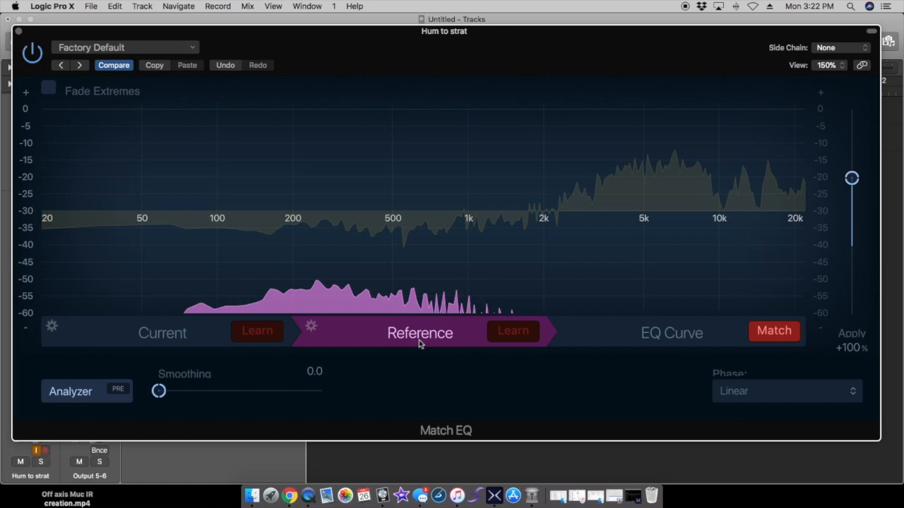
mouse_move(381, 350)
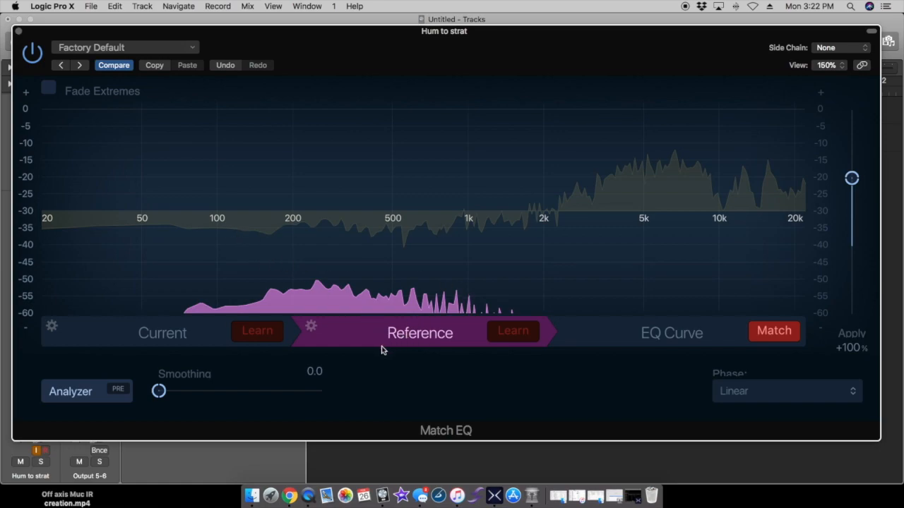
mouse_move(559, 106)
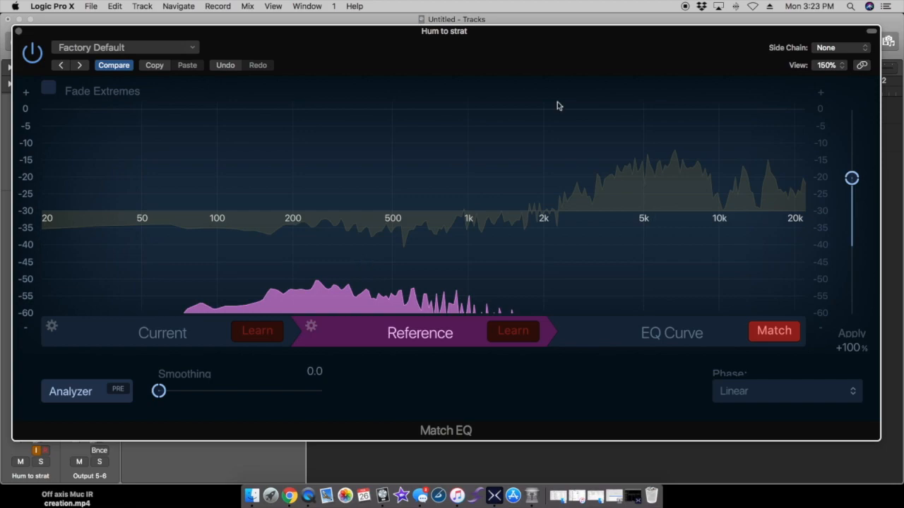
mouse_move(21, 36)
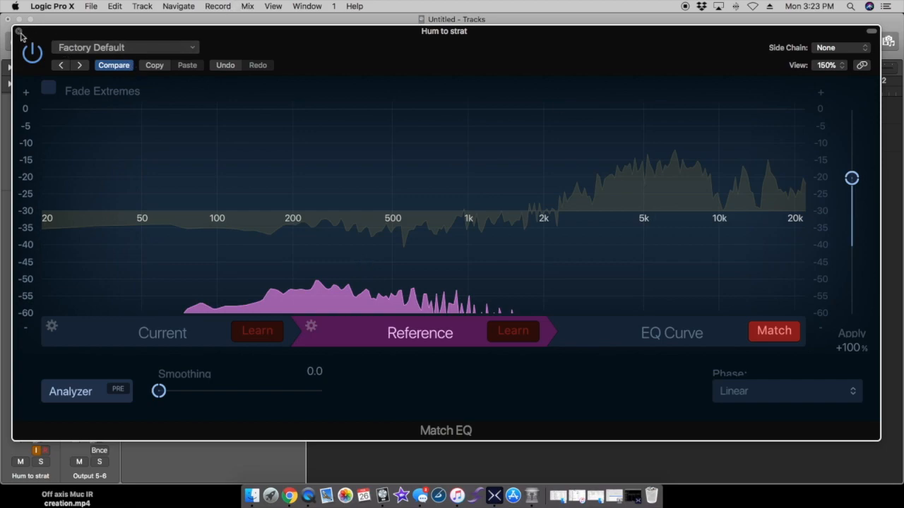
click(20, 33)
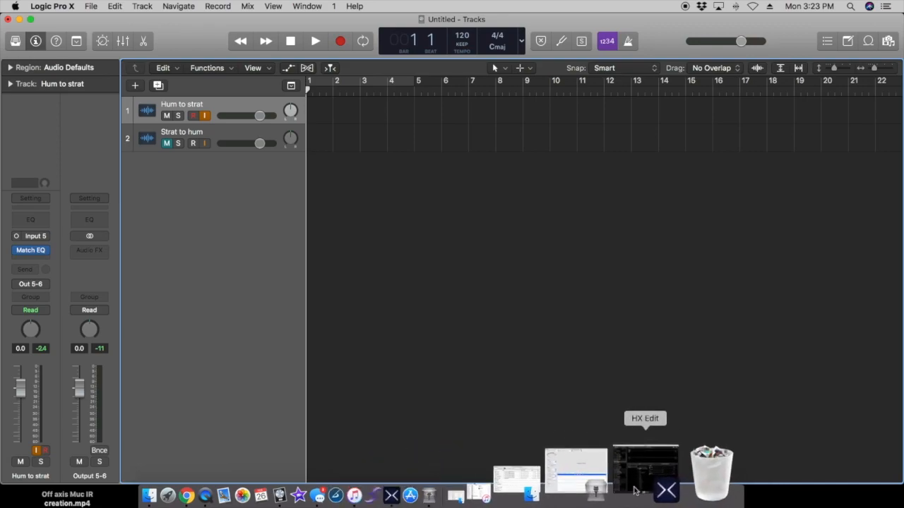
Switch from Logic Pro X over to the HX Edit editor.
click(644, 472)
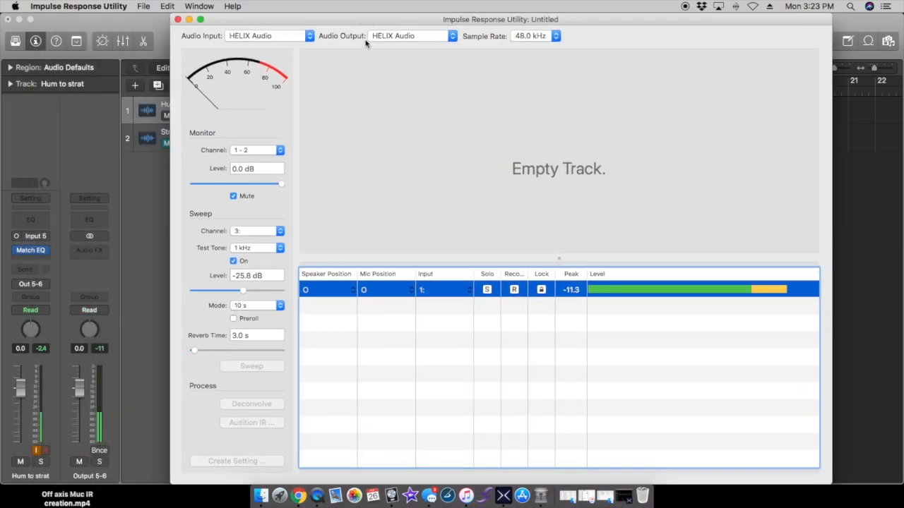
mouse_move(266, 308)
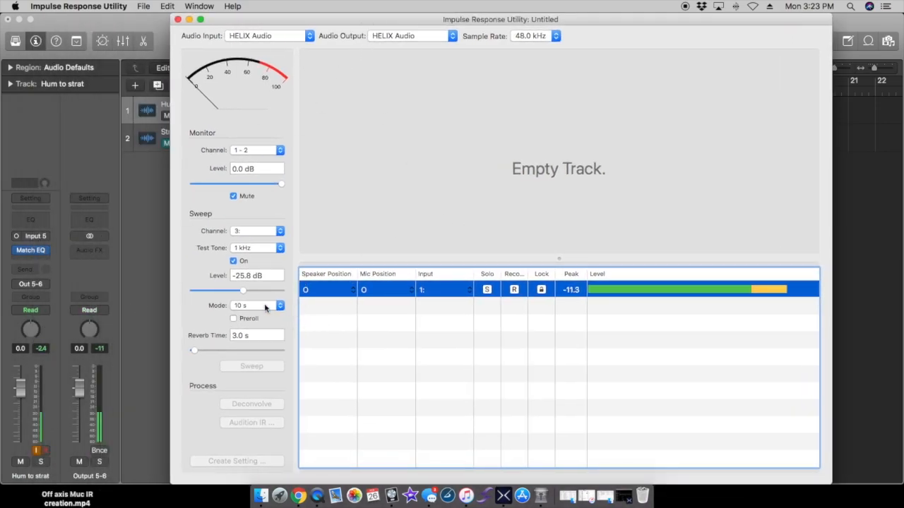
Set the sweep level to -35.5 dB and arm the track for recording.
drag(243, 291, 249, 291)
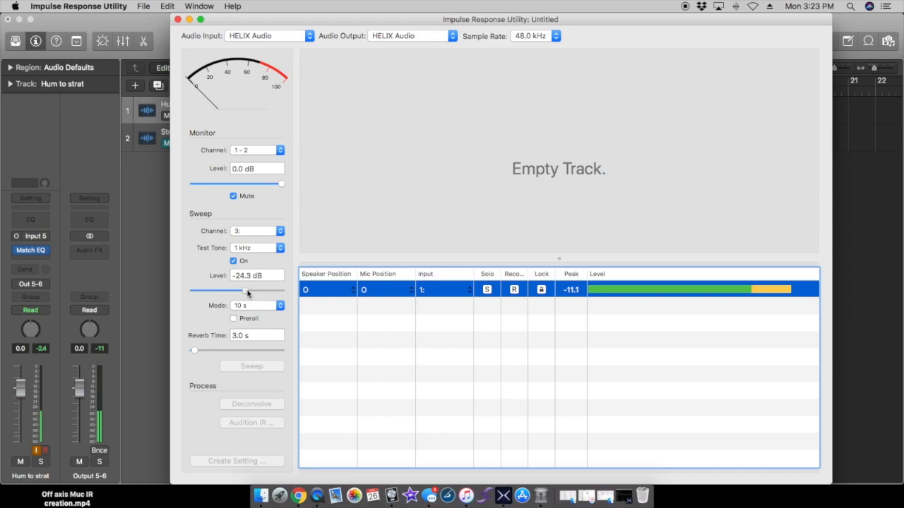
drag(247, 291, 240, 291)
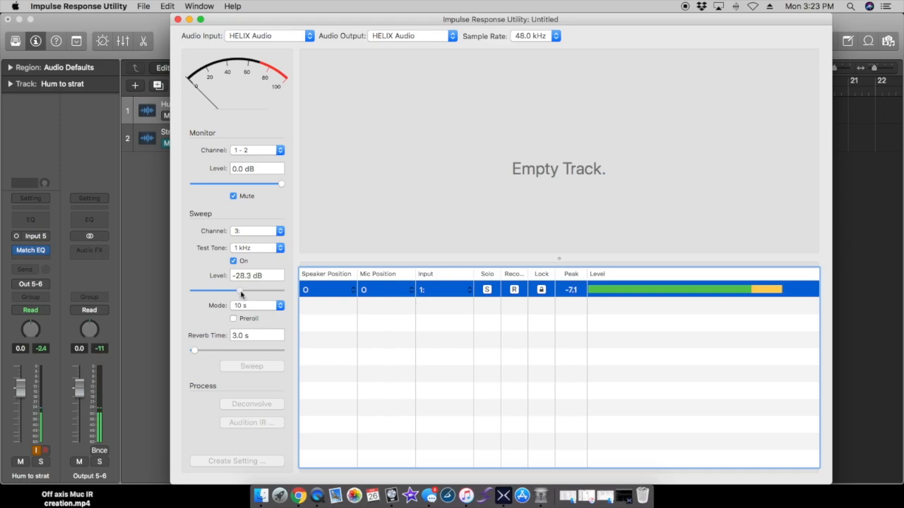
drag(243, 291, 234, 291)
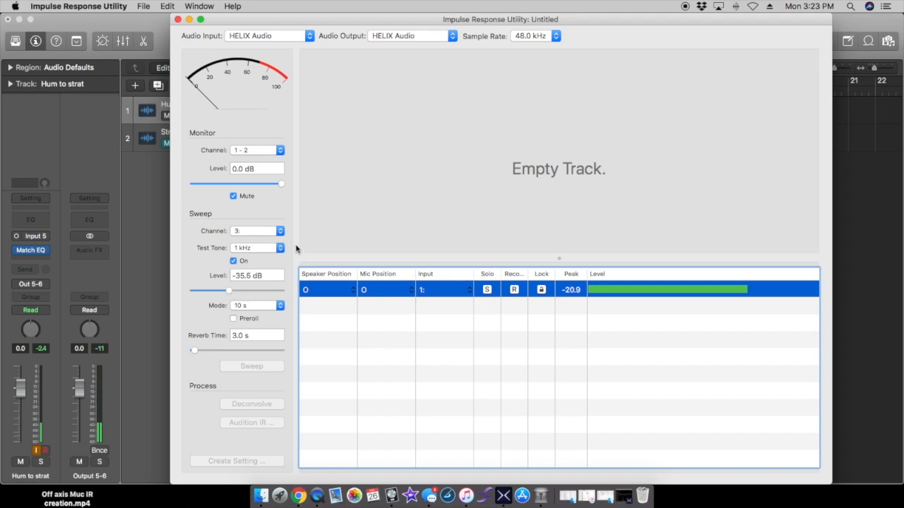
mouse_move(399, 398)
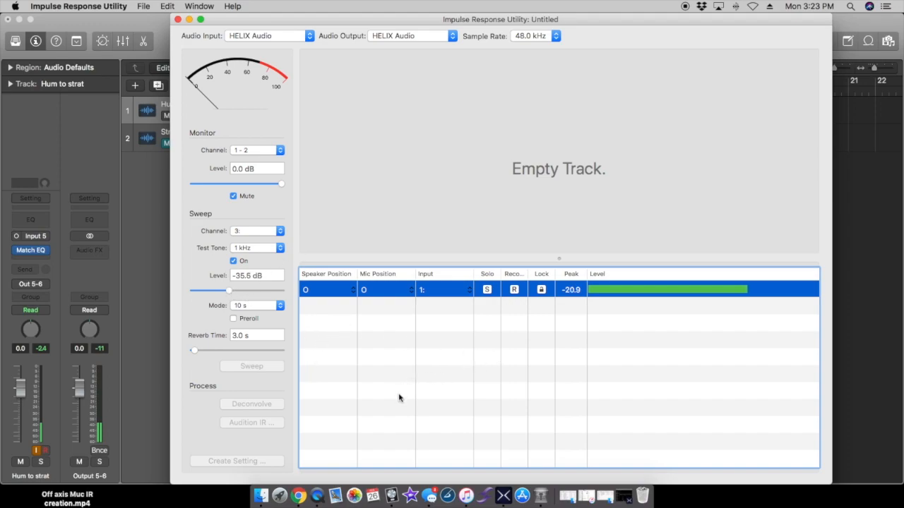
click(514, 289)
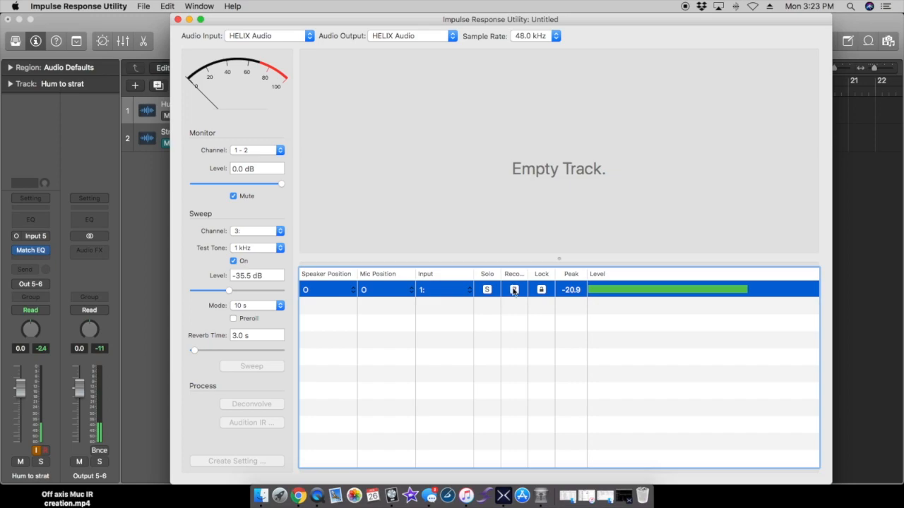
Record the test sweep and save it as Hum to strat in Music.
click(252, 366)
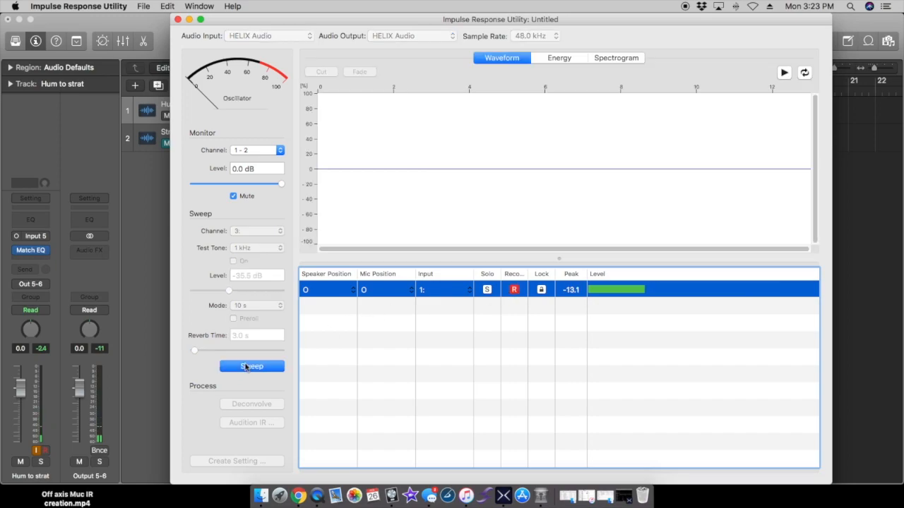
click(251, 366)
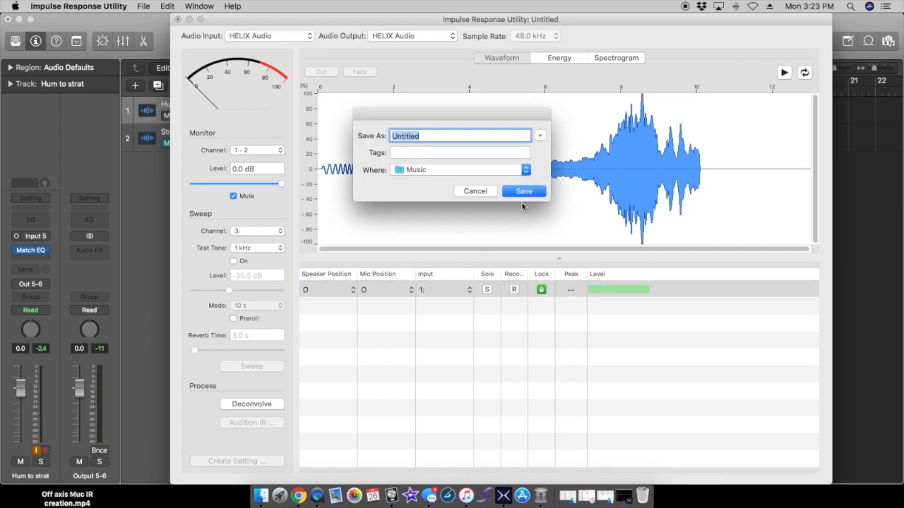
mouse_move(517, 209)
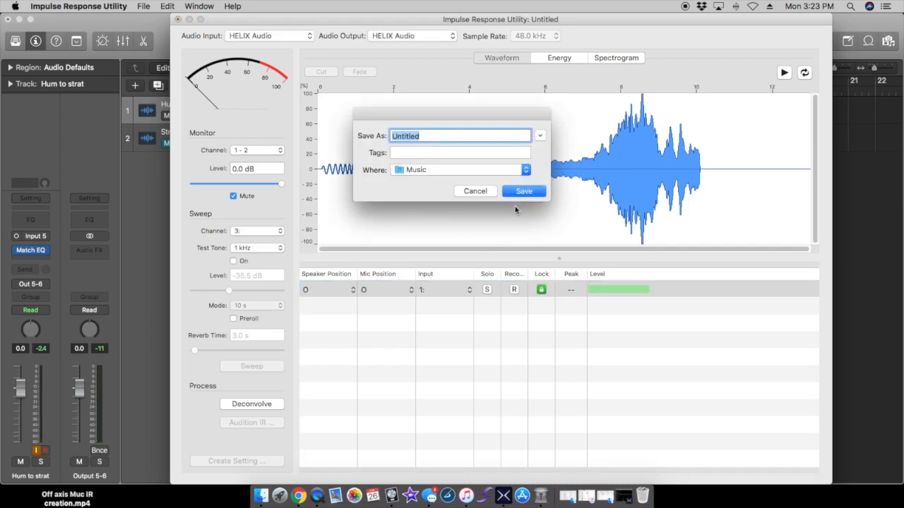
text(Hum to strat)
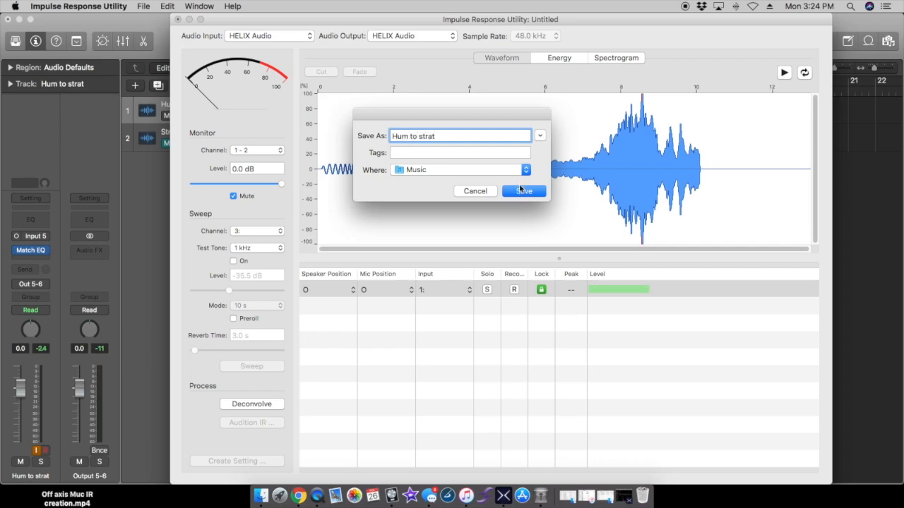
click(524, 191)
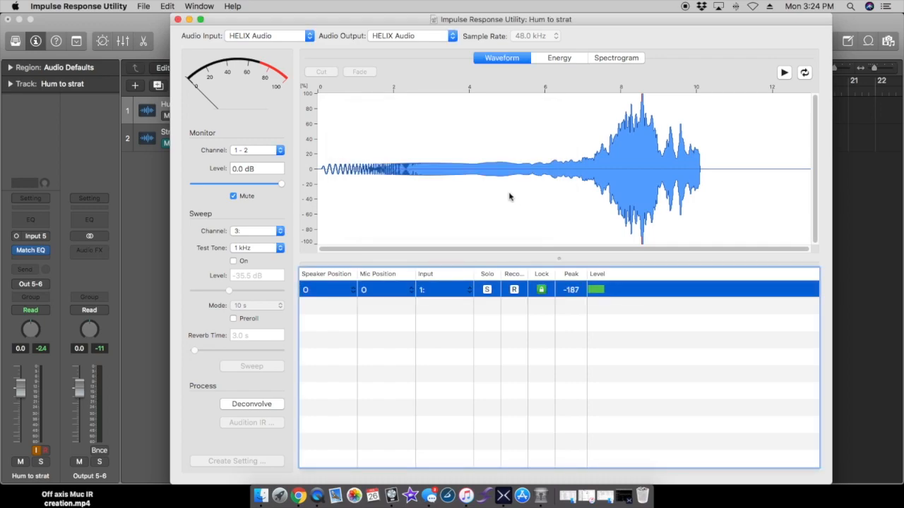
Deconvolve the sweep into an impulse response and zoom in on its peak.
click(252, 403)
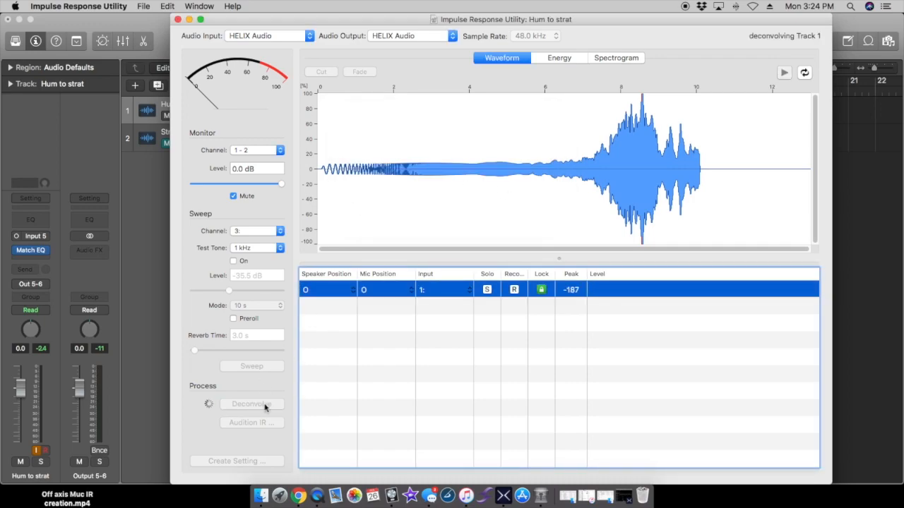
click(251, 403)
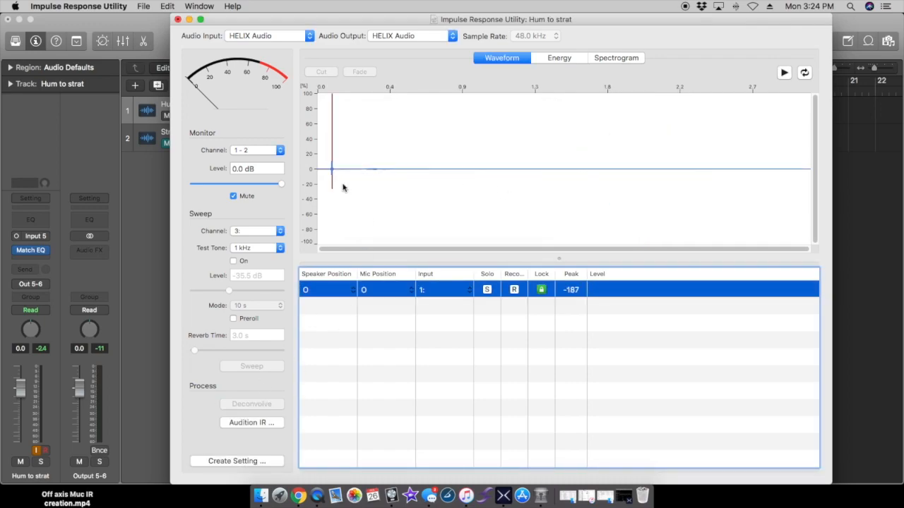
mouse_move(296, 181)
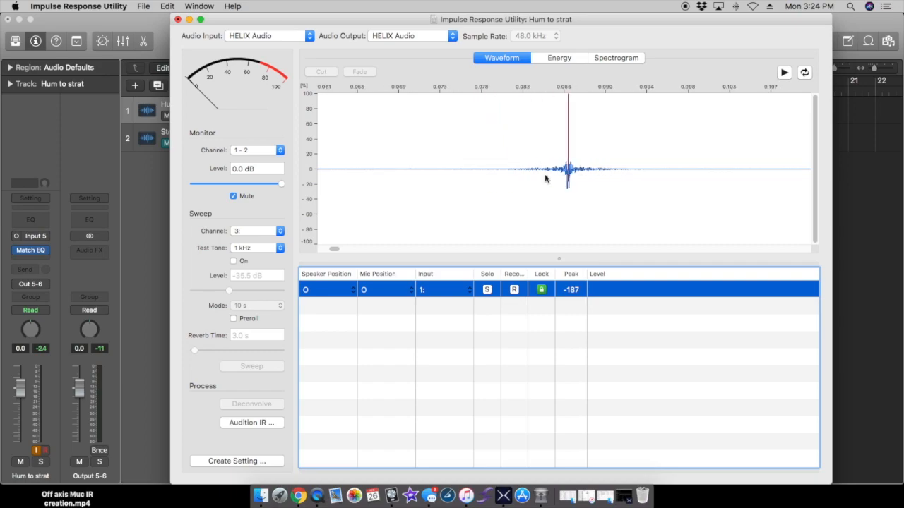
mouse_move(514, 195)
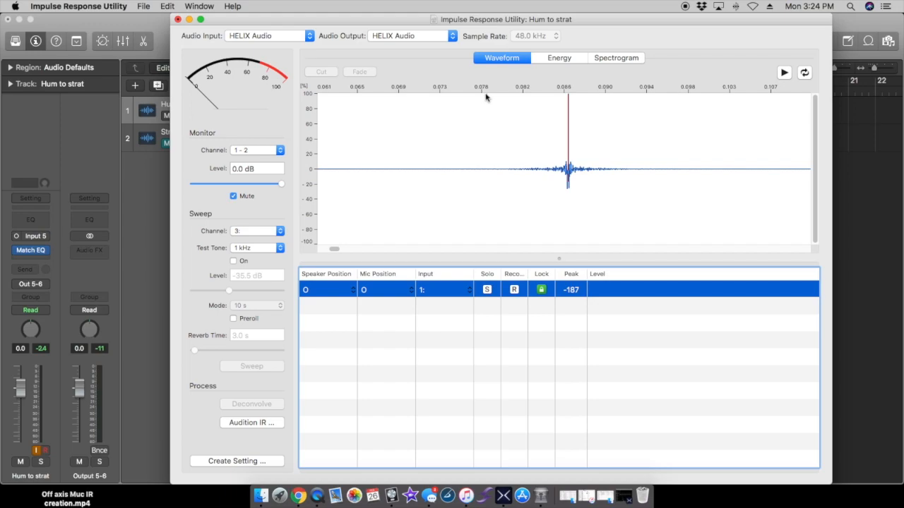
drag(485, 168, 651, 168)
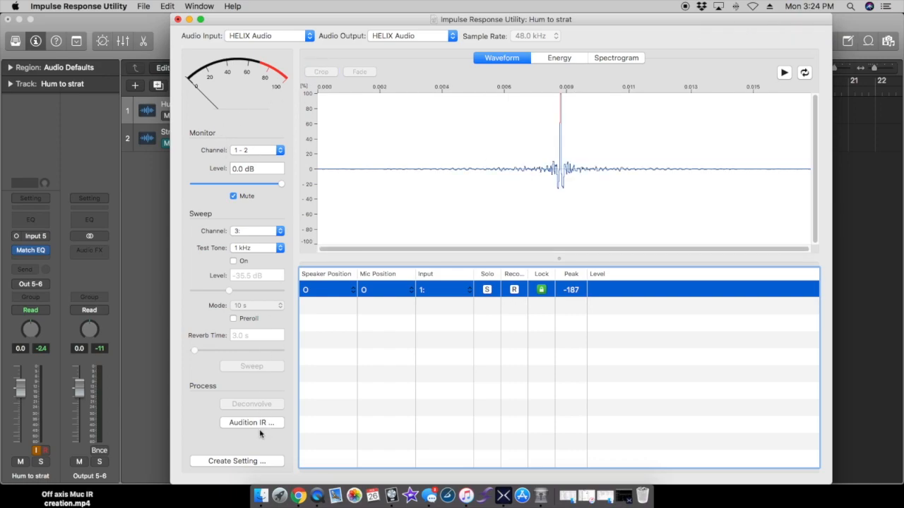
Create the Hum to strat Space Designer setting and SDIR file, confirming the prompts.
click(237, 460)
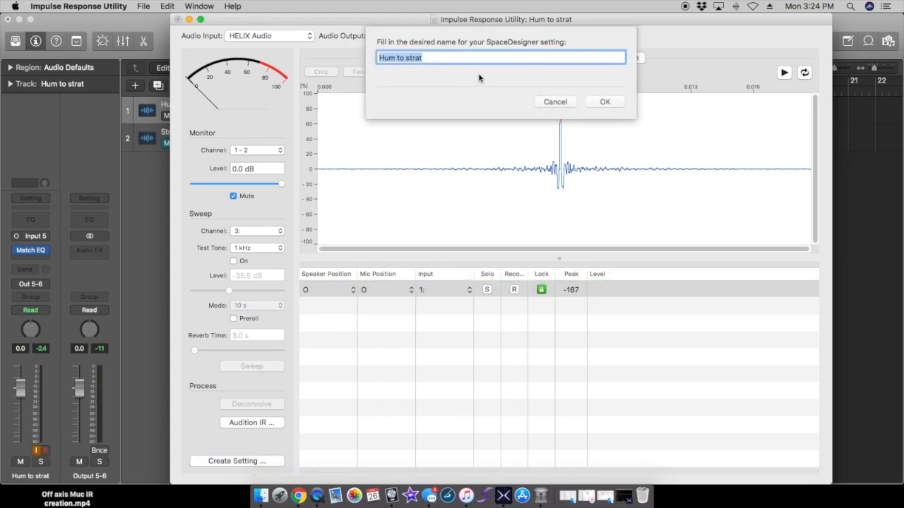
click(604, 101)
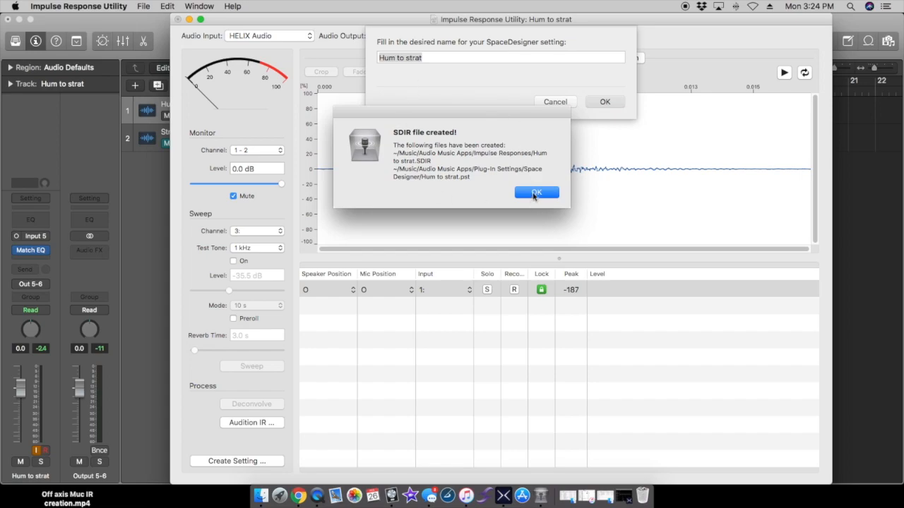
click(536, 192)
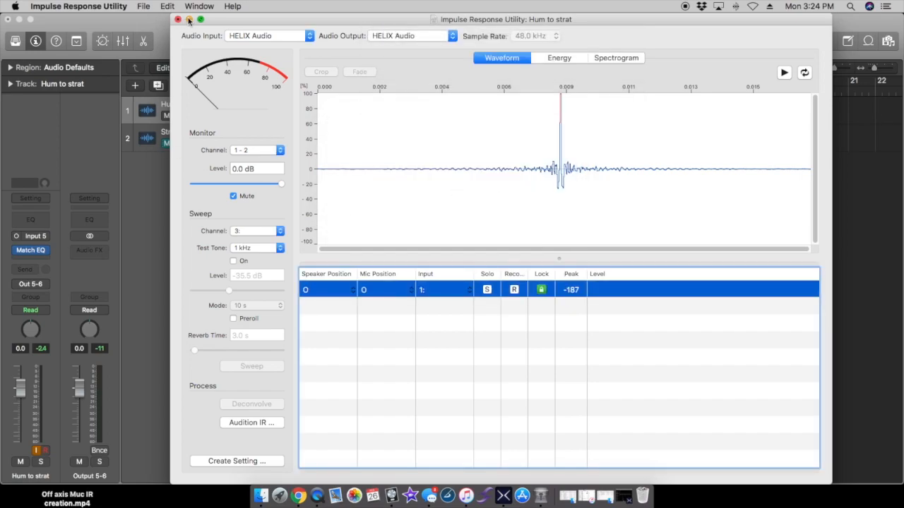
mouse_move(159, 12)
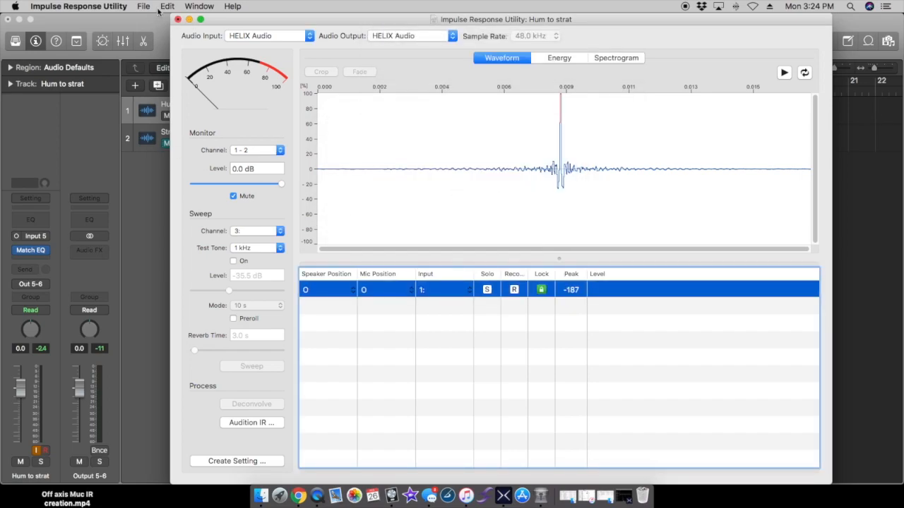
click(144, 6)
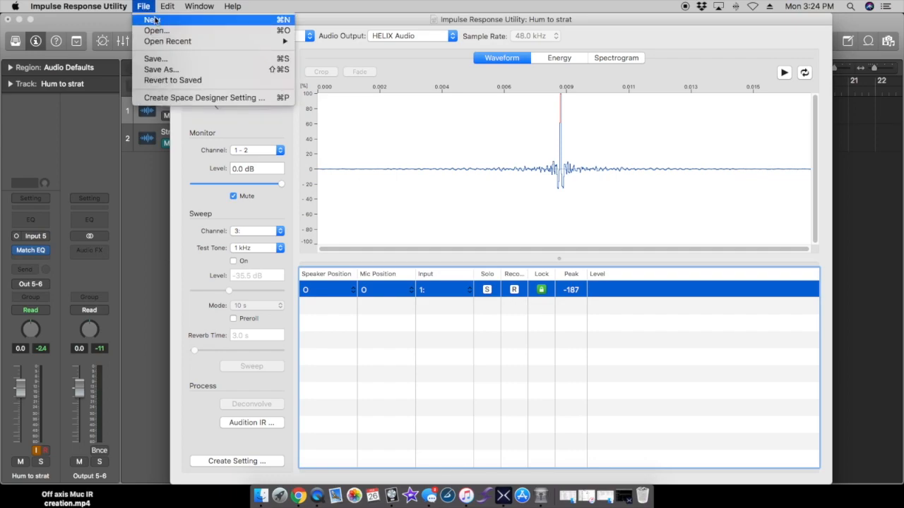
Start a new empty mono impulse response project via File > New.
click(144, 5)
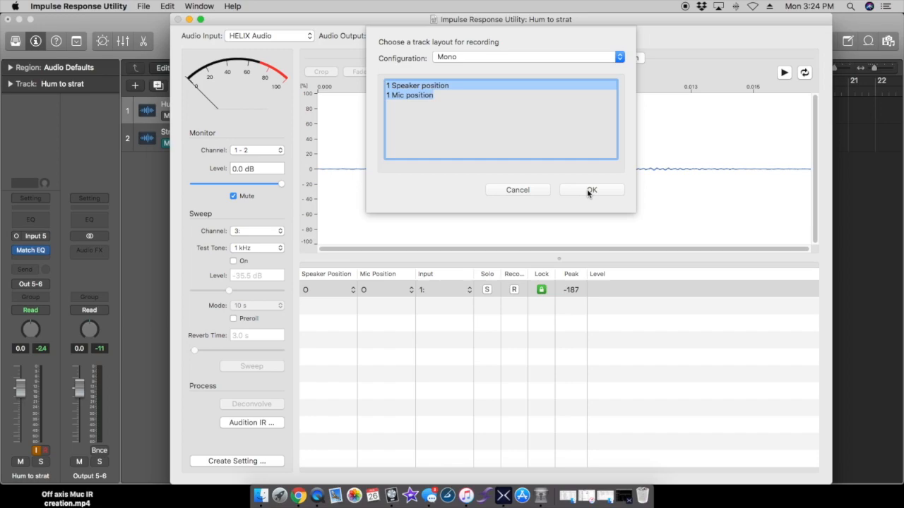
click(592, 189)
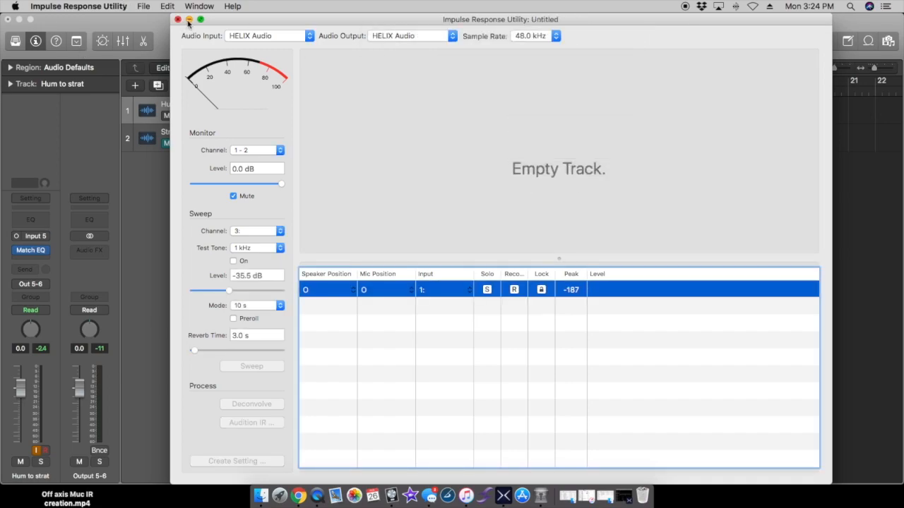
click(178, 20)
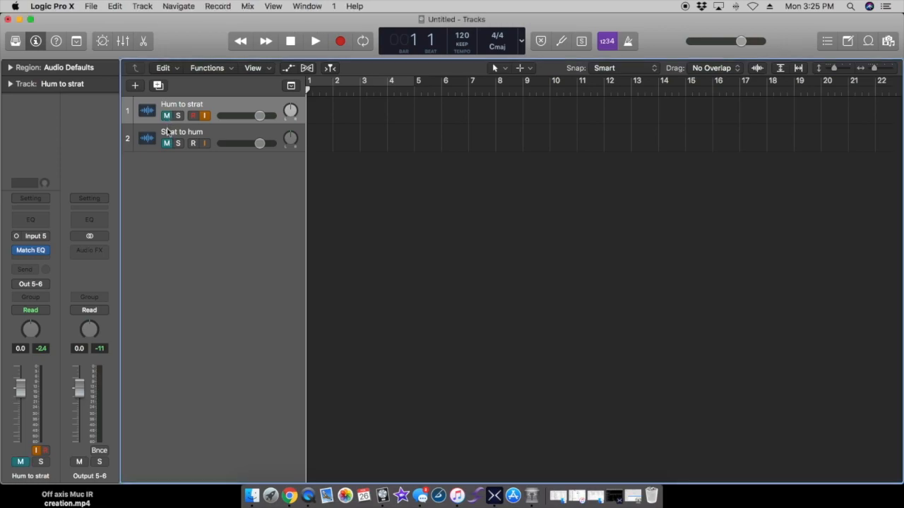
click(183, 138)
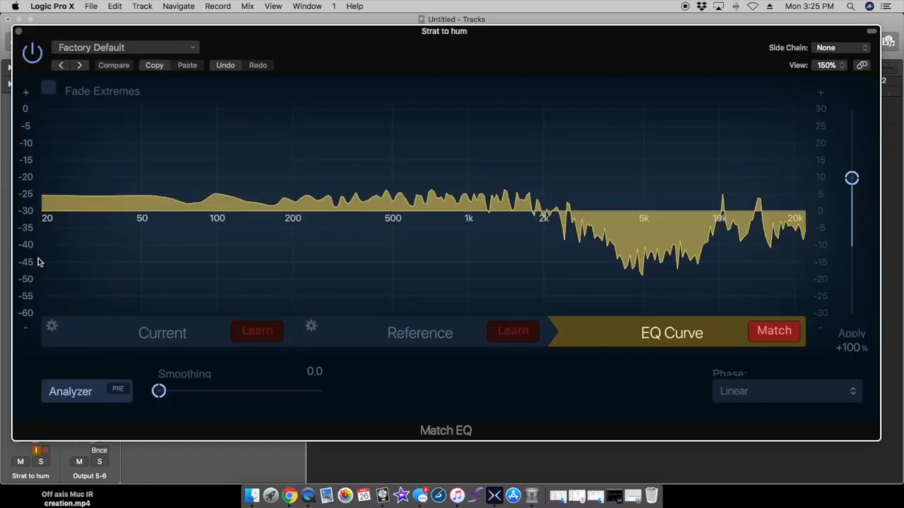
click(161, 333)
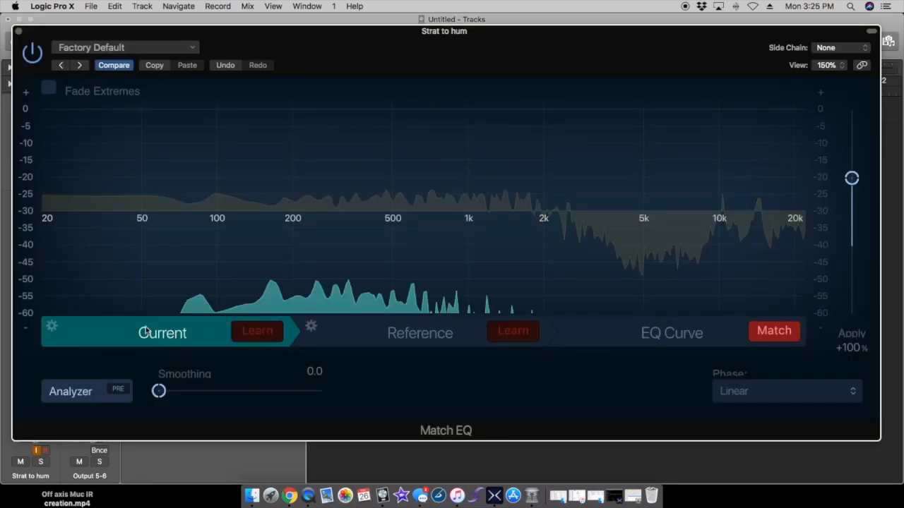
click(420, 333)
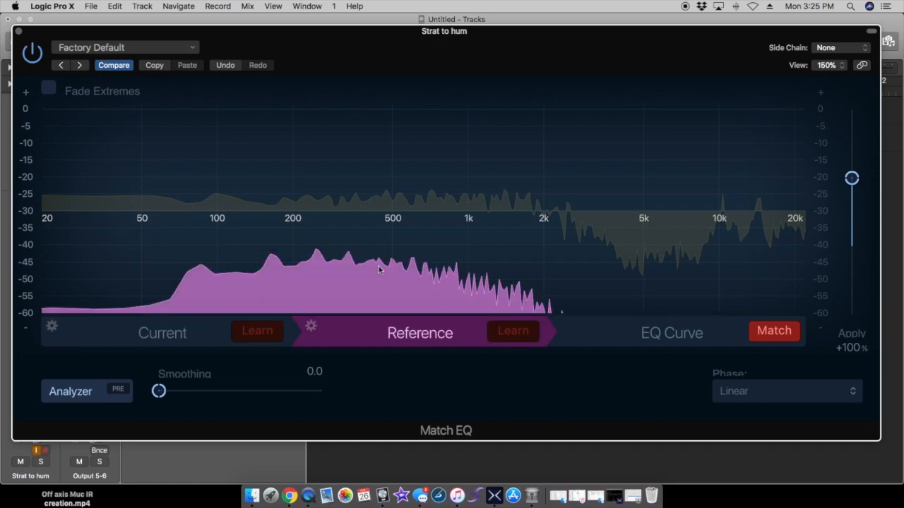
click(671, 333)
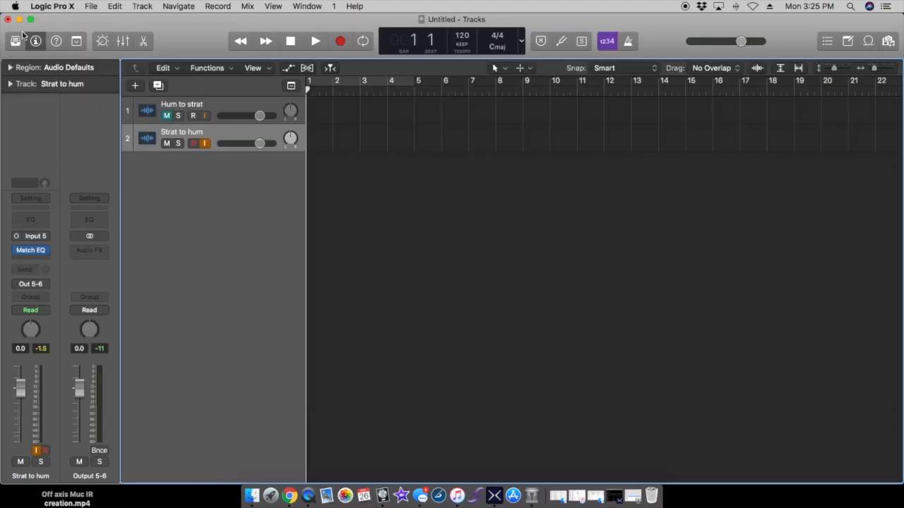
mouse_move(257, 187)
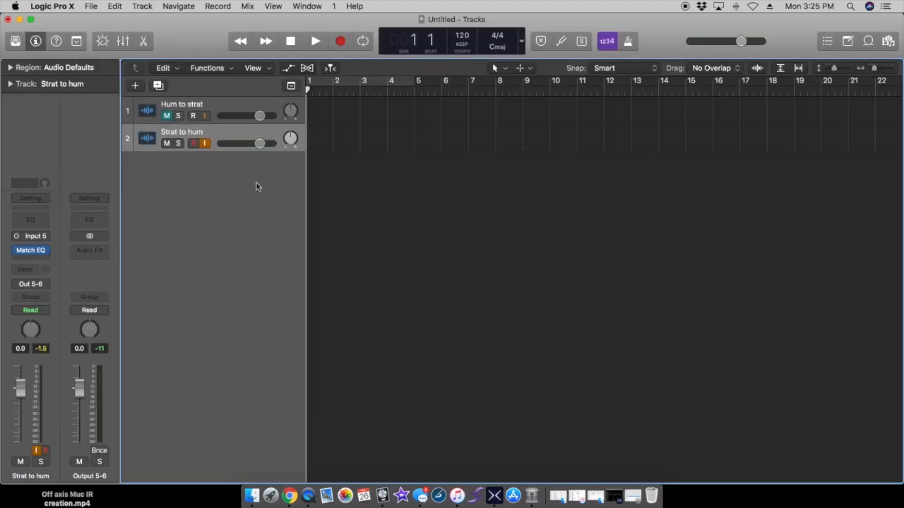
mouse_move(522, 480)
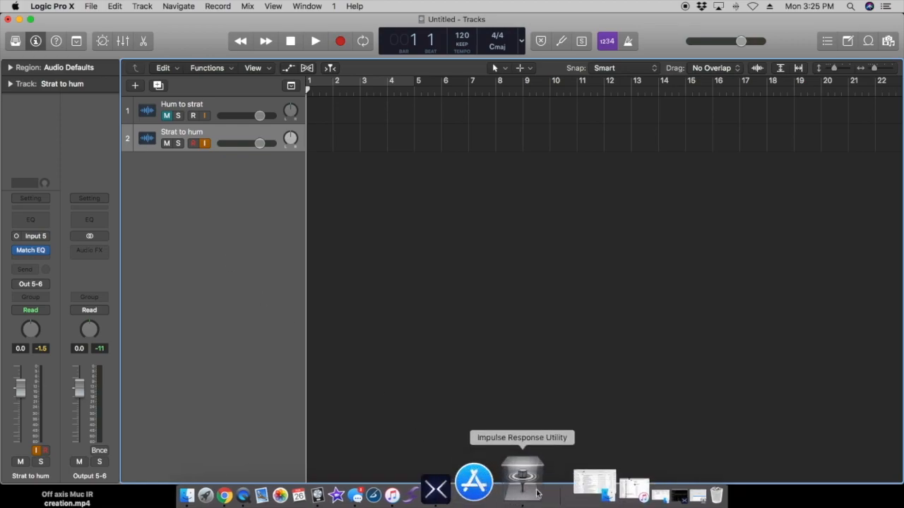
Set the sweep level to -25.8 dB, arm track 1 and record the test sweep.
click(523, 480)
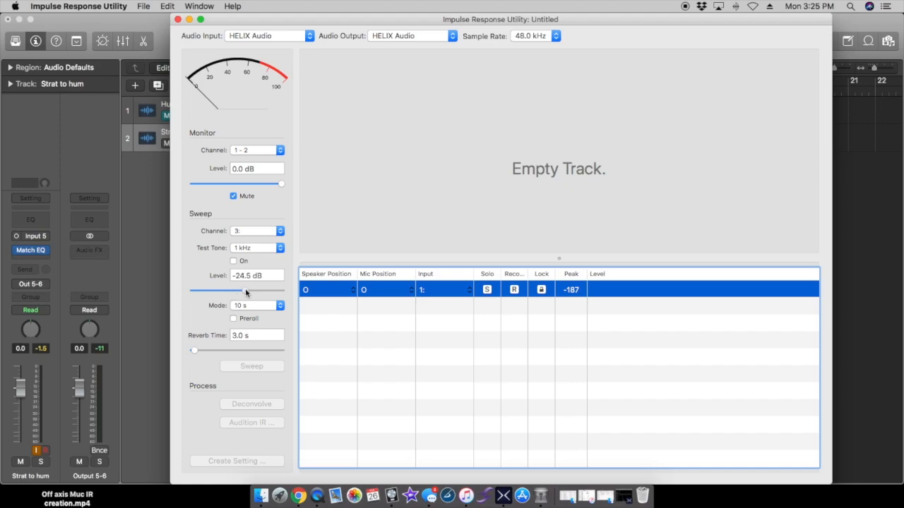
drag(219, 291, 243, 291)
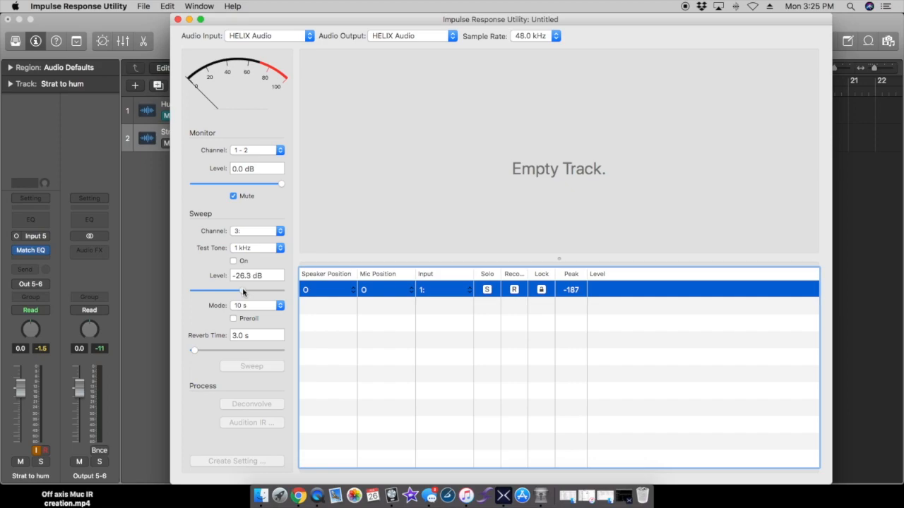
drag(238, 291, 243, 291)
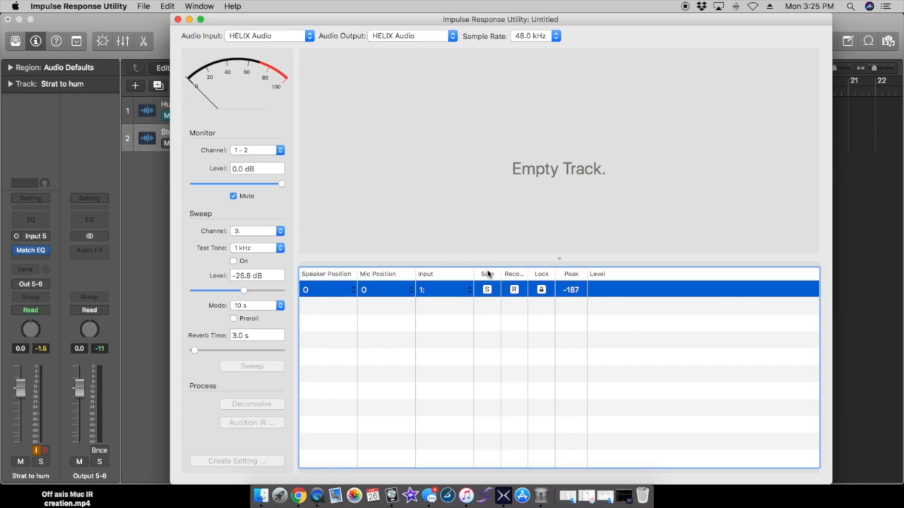
click(513, 289)
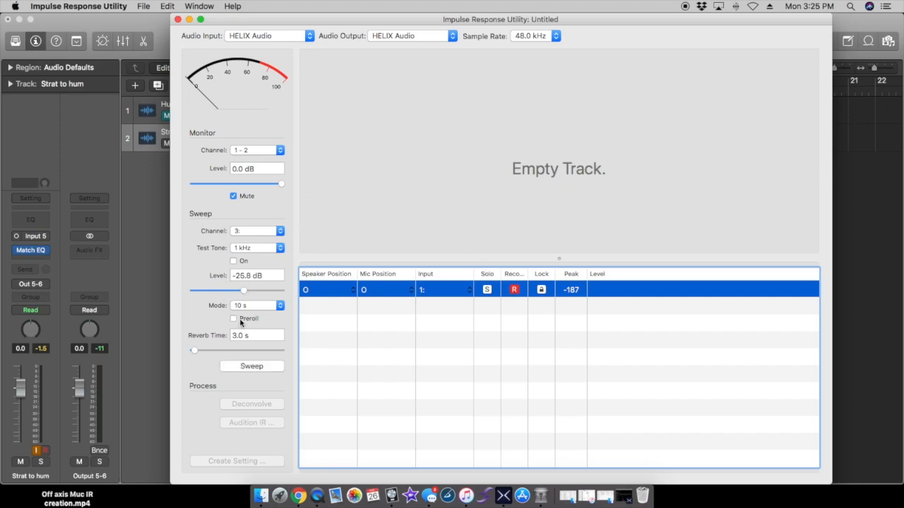
click(251, 365)
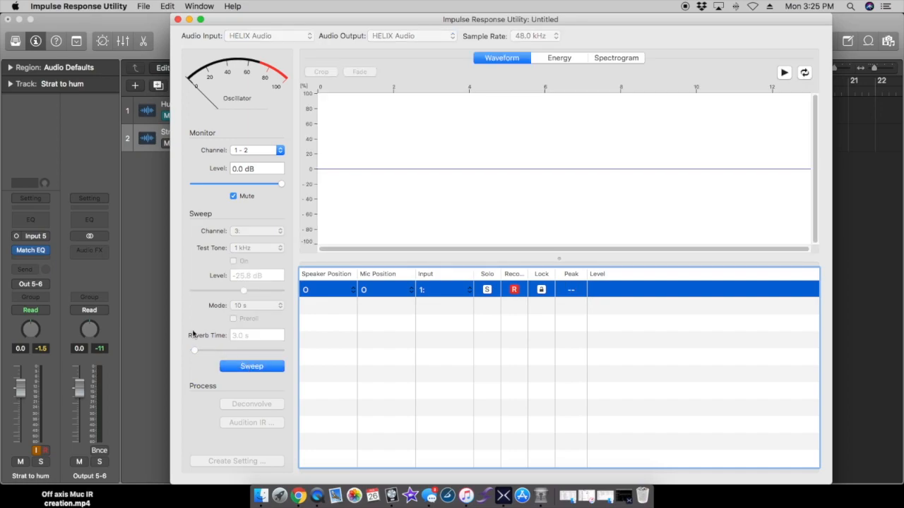
click(251, 366)
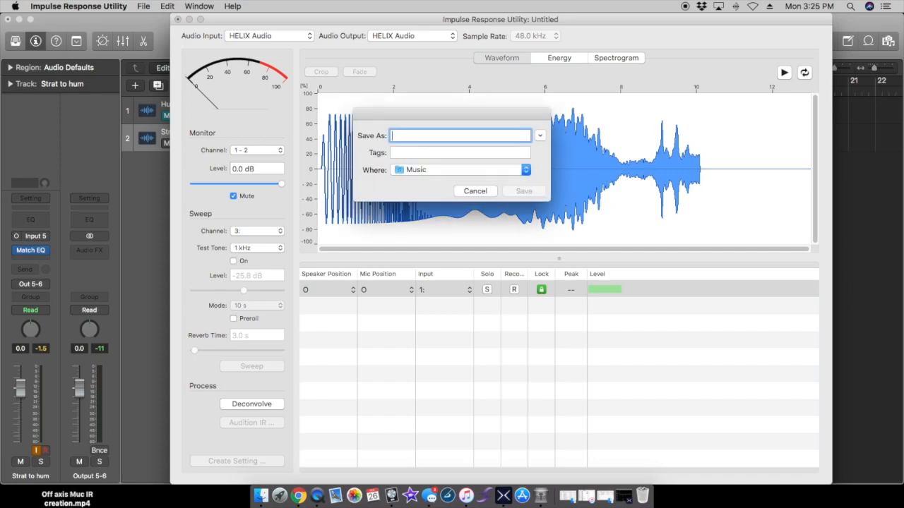
Name the sweep recording 'Strat to hum', save it, and start deconvolving the track.
text(Strat to hum)
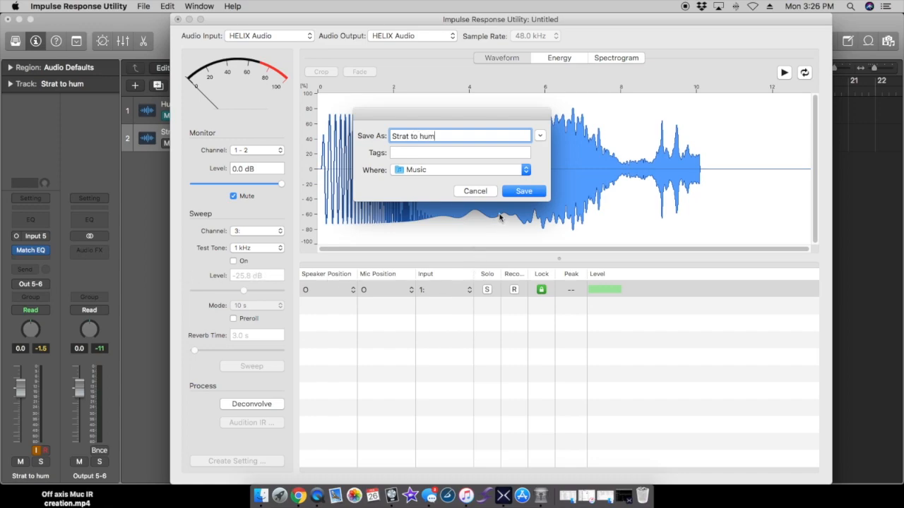
click(522, 191)
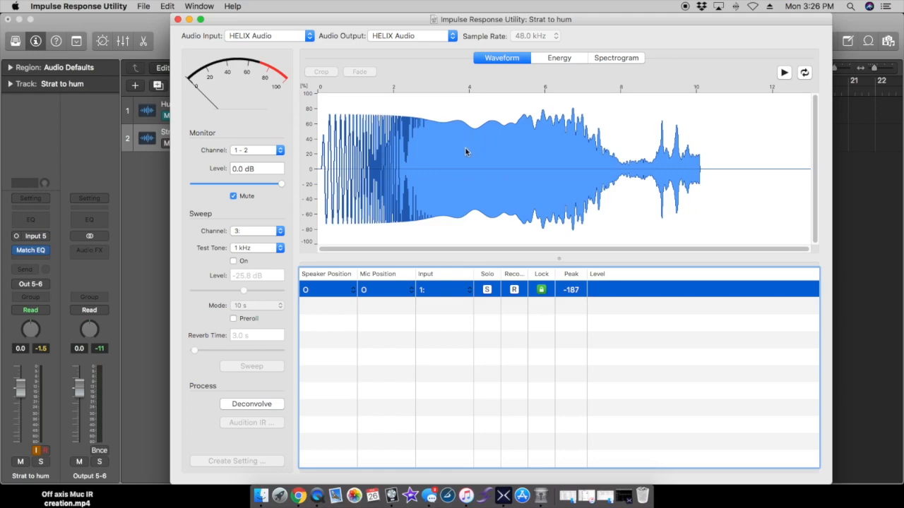
click(251, 404)
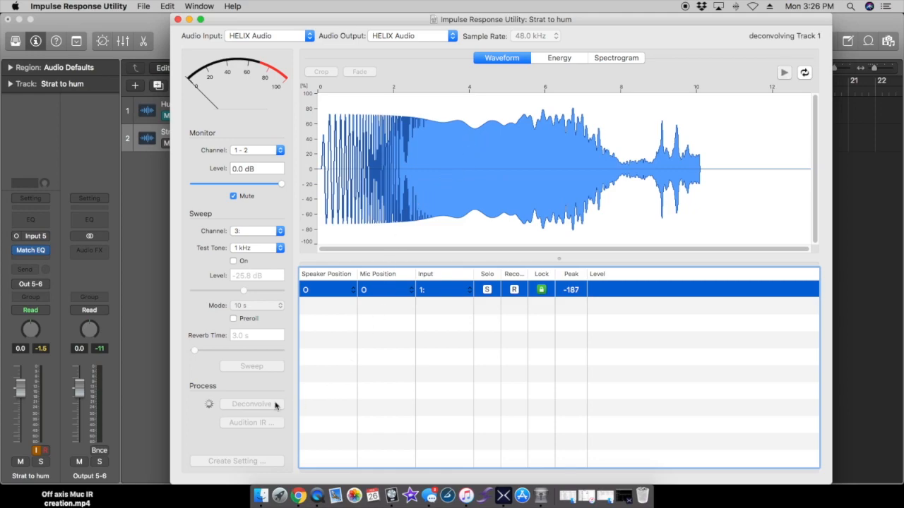
Deconvolve the sweep and crop the impulse to the region around its peak.
click(252, 404)
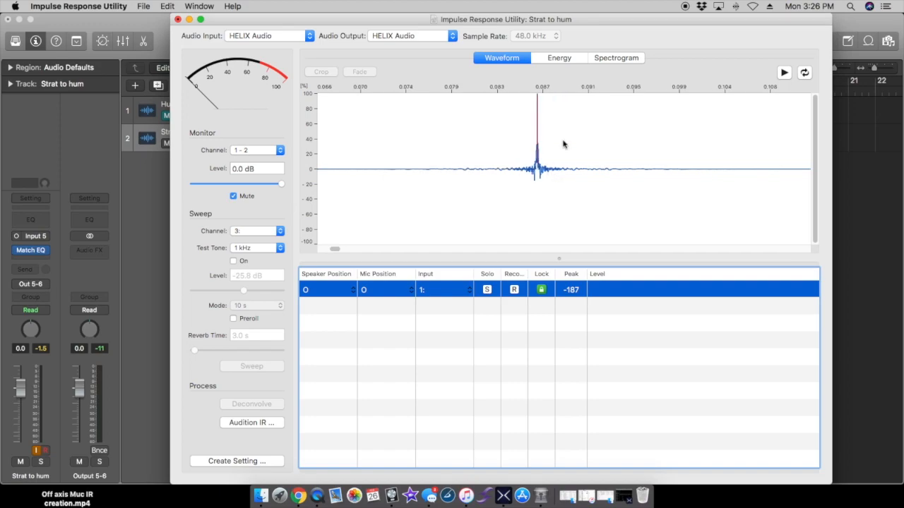
mouse_move(491, 100)
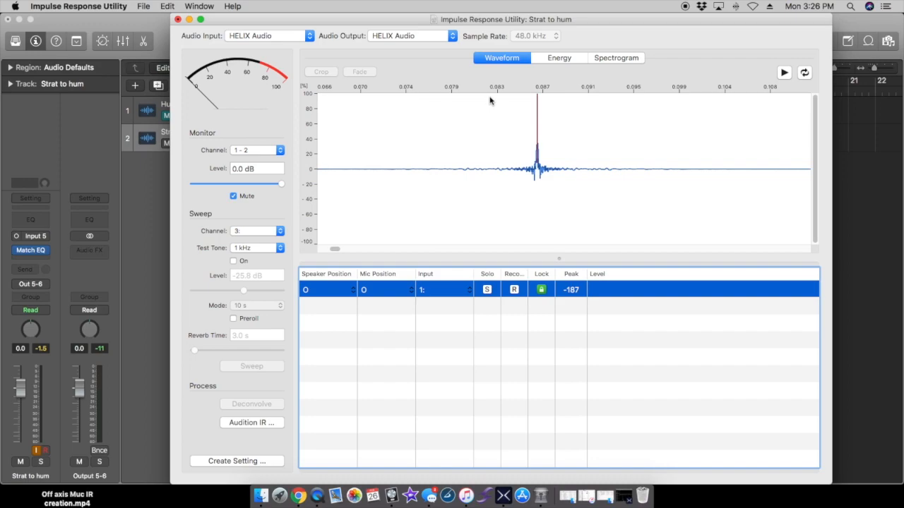
mouse_move(447, 99)
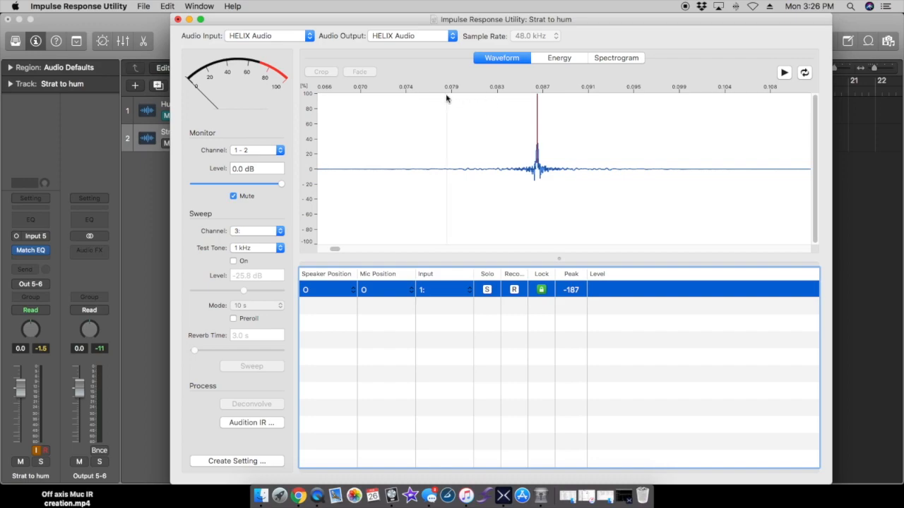
drag(446, 170, 623, 169)
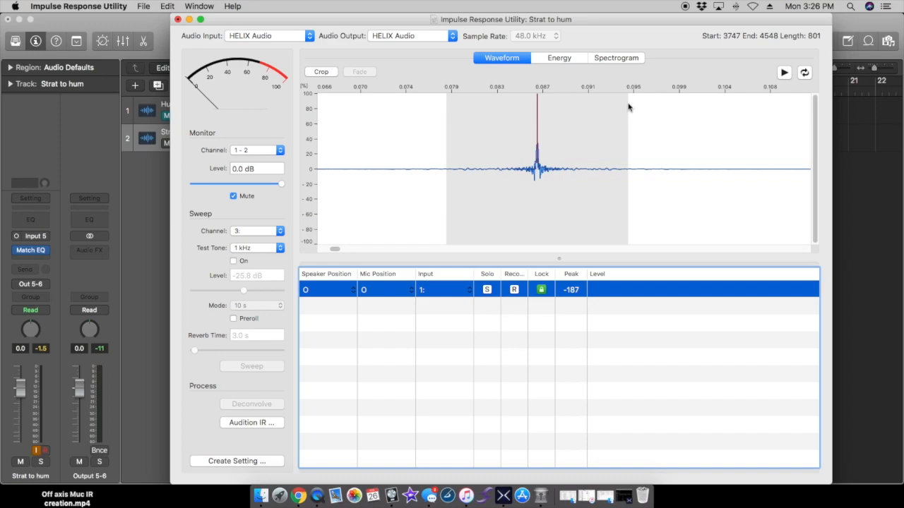
mouse_move(317, 82)
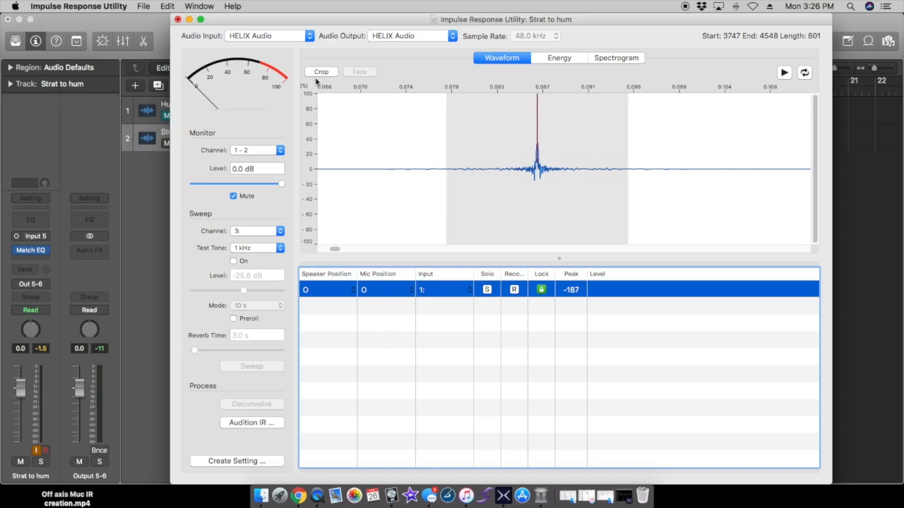
click(320, 71)
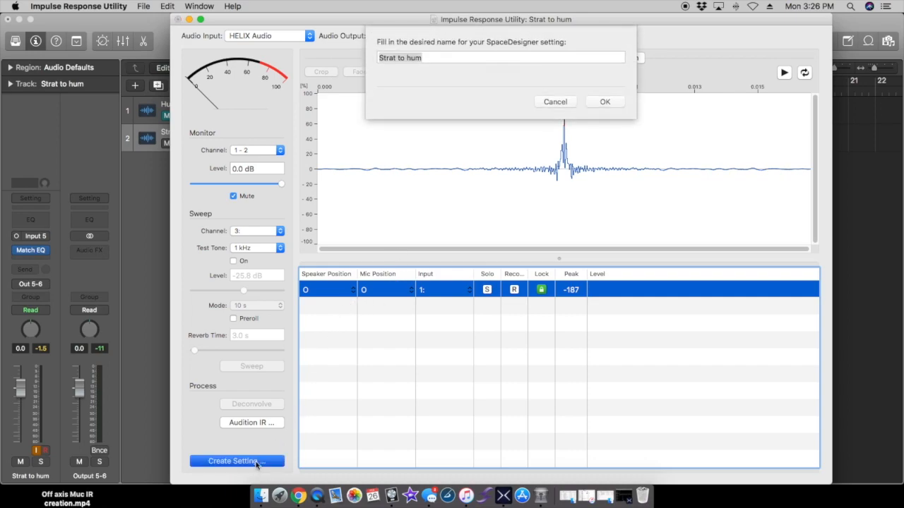
Create the 'Strat to hum' Space Designer setting with its SDIR file and save the session.
click(605, 101)
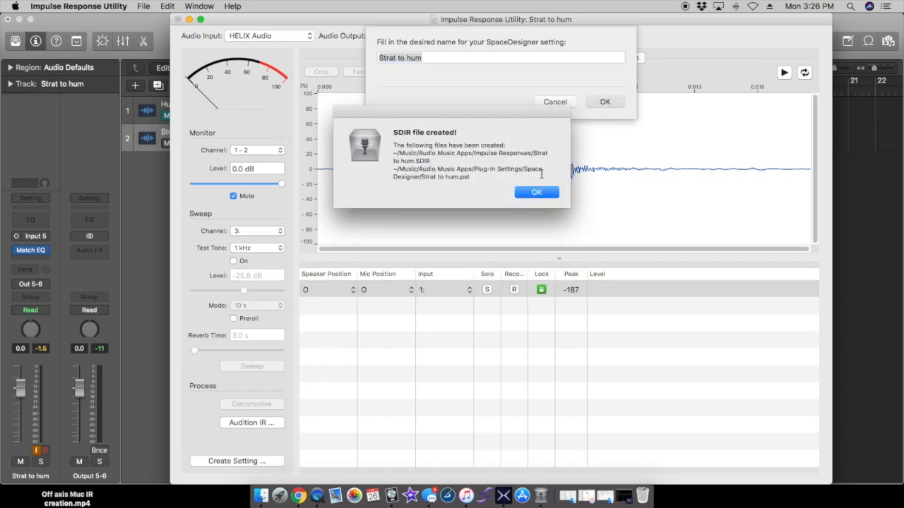
click(536, 192)
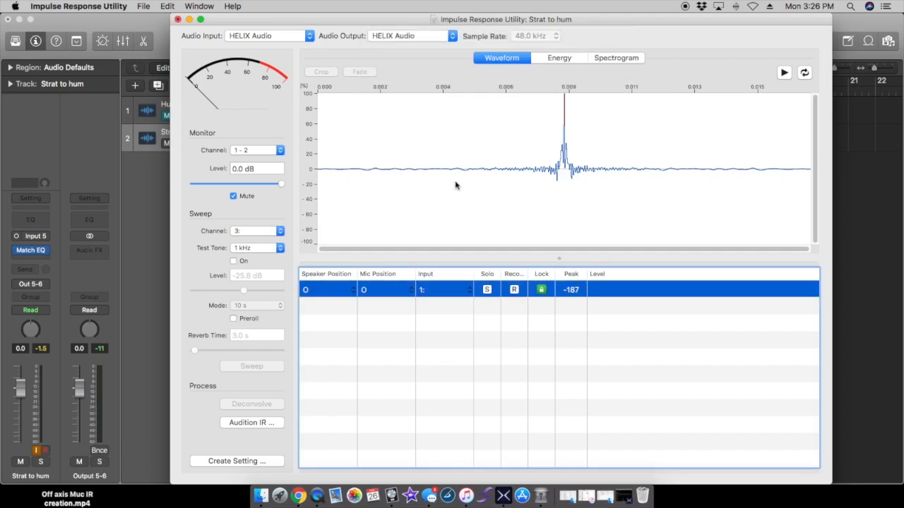
mouse_move(404, 127)
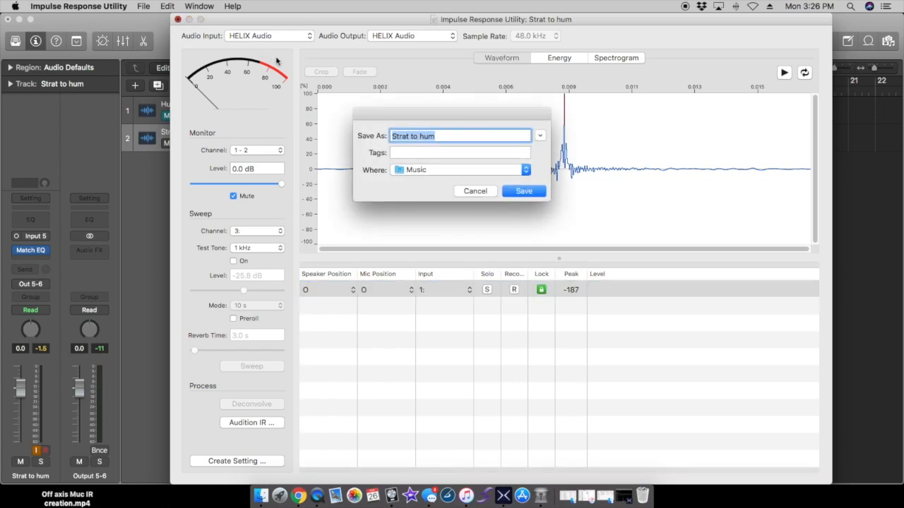
click(524, 191)
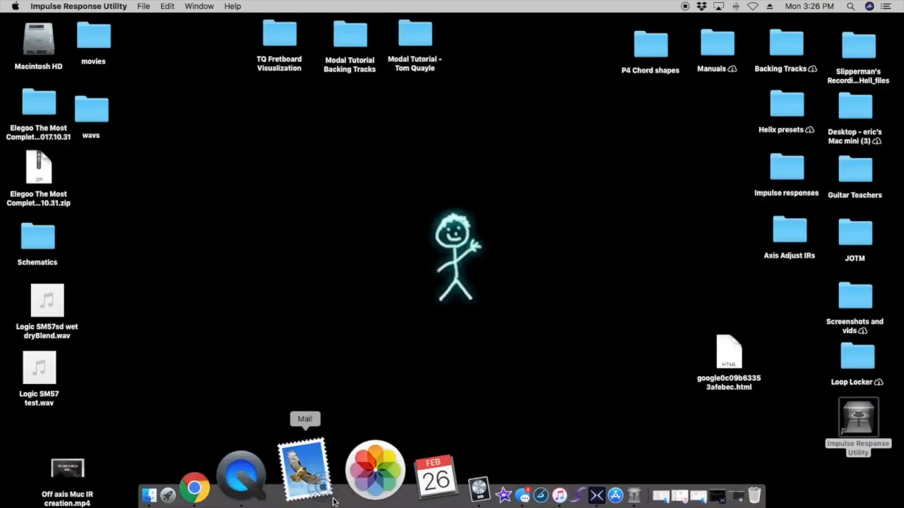
mouse_move(328, 469)
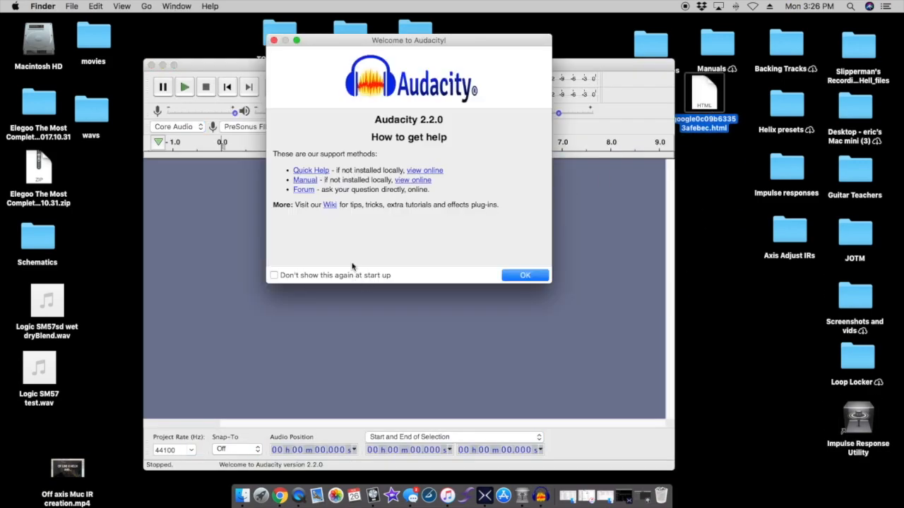
Import the 'Hum to strat' SDIR impulse into Audacity, reading the file directly.
click(525, 274)
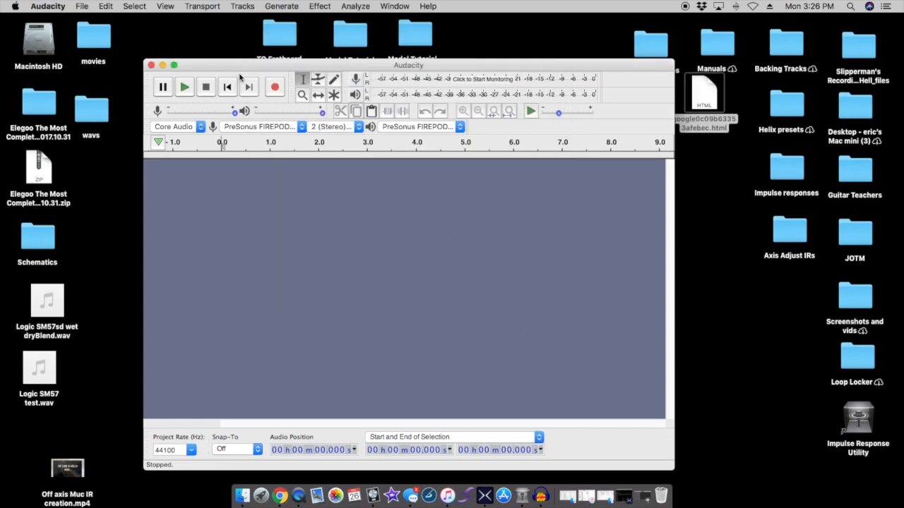
click(82, 5)
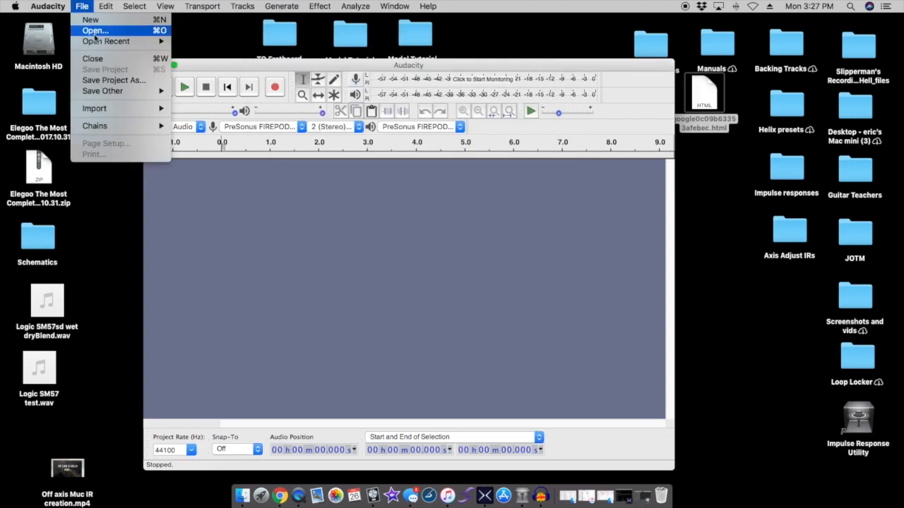
click(82, 6)
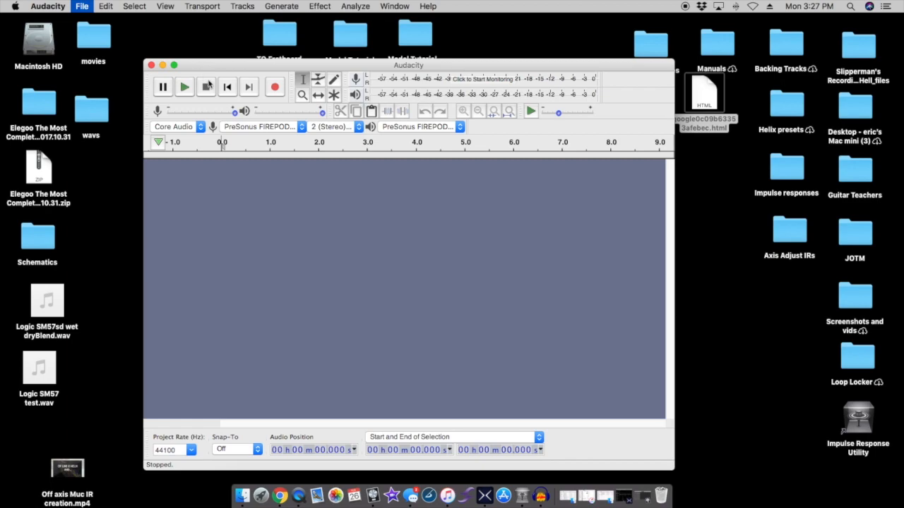
click(82, 6)
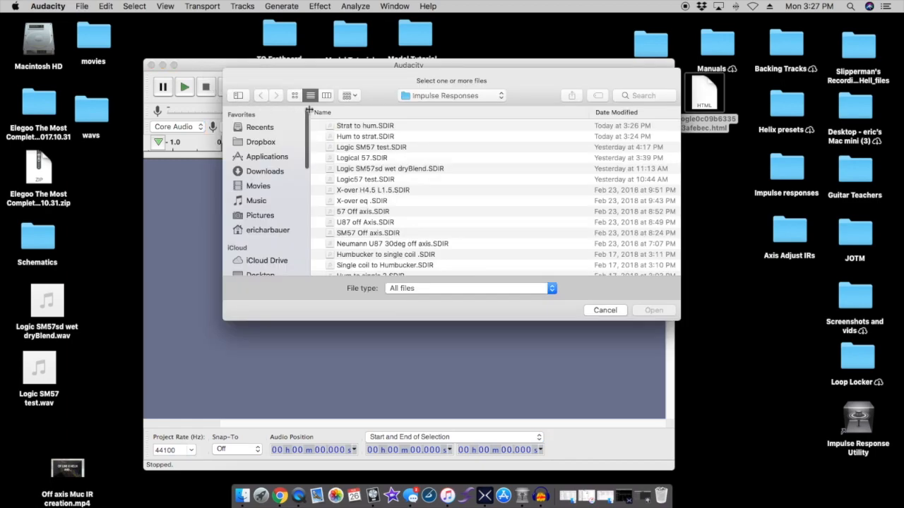
click(364, 135)
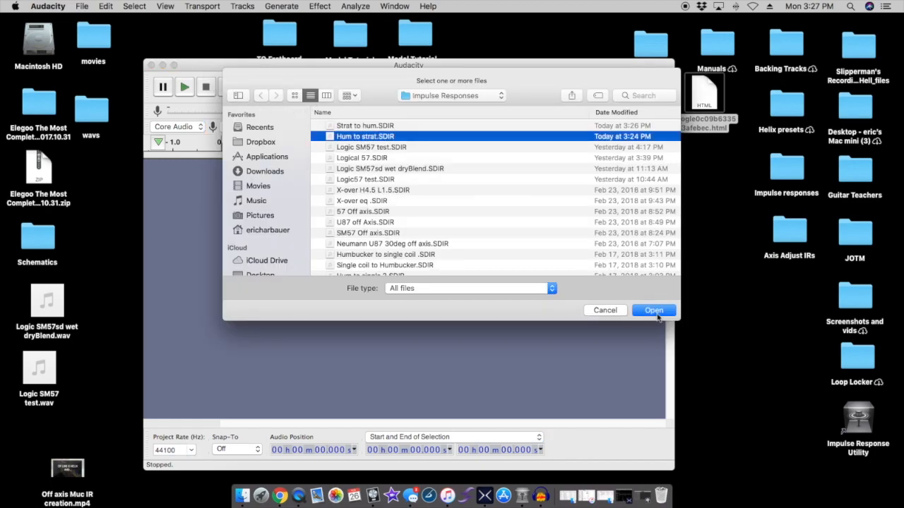
click(652, 311)
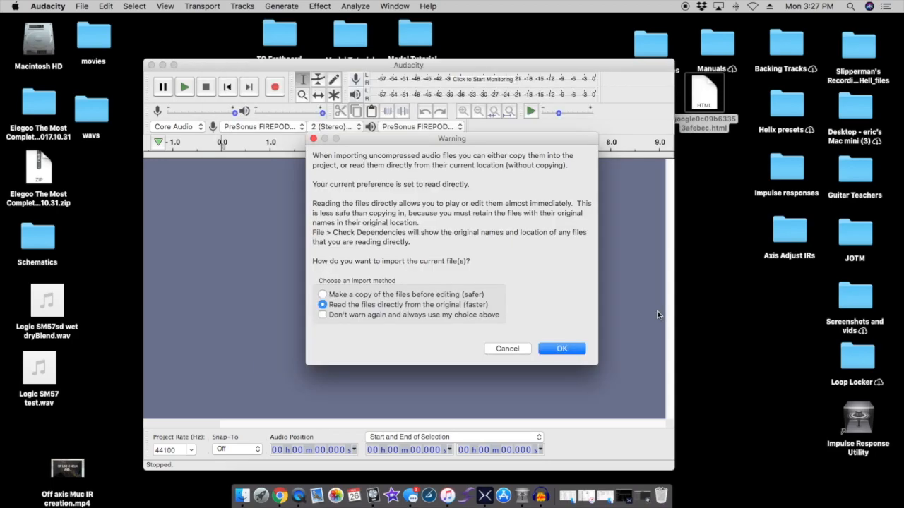
click(562, 347)
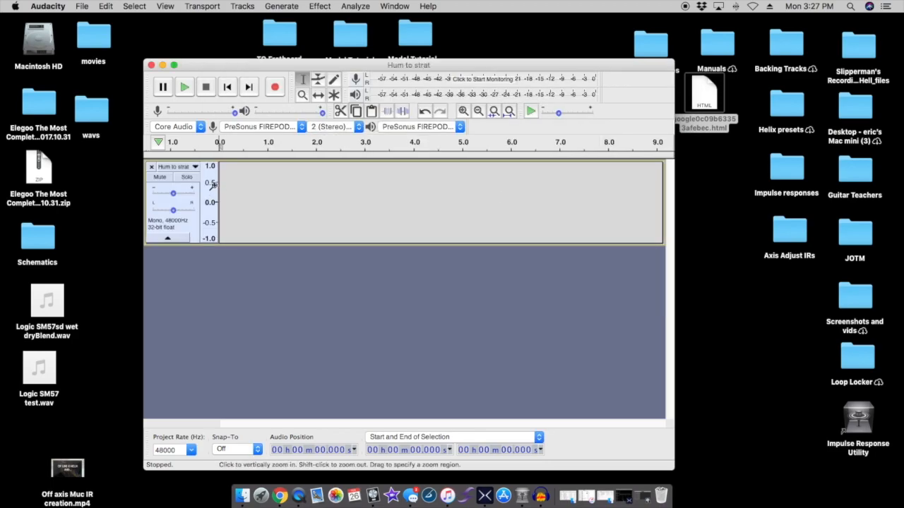
Export the imported impulse to the desktop as 'Hum to strat.wav'.
click(82, 6)
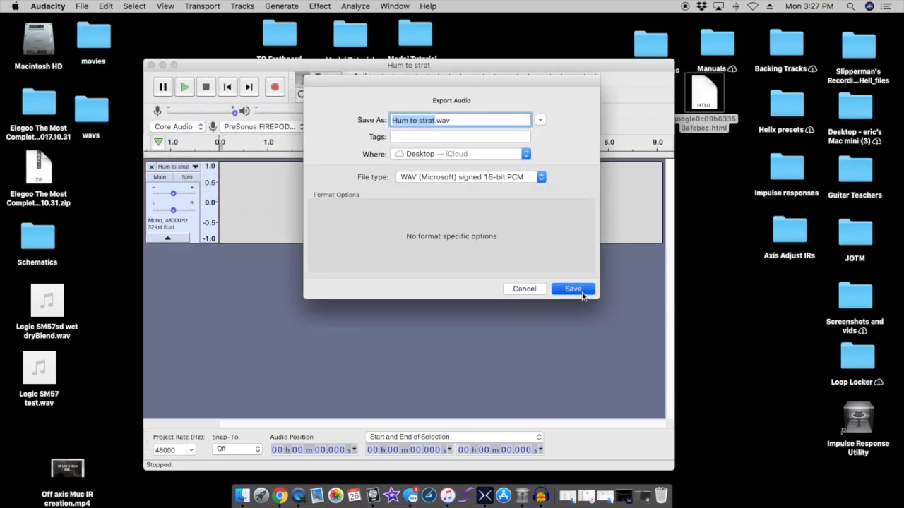
click(573, 288)
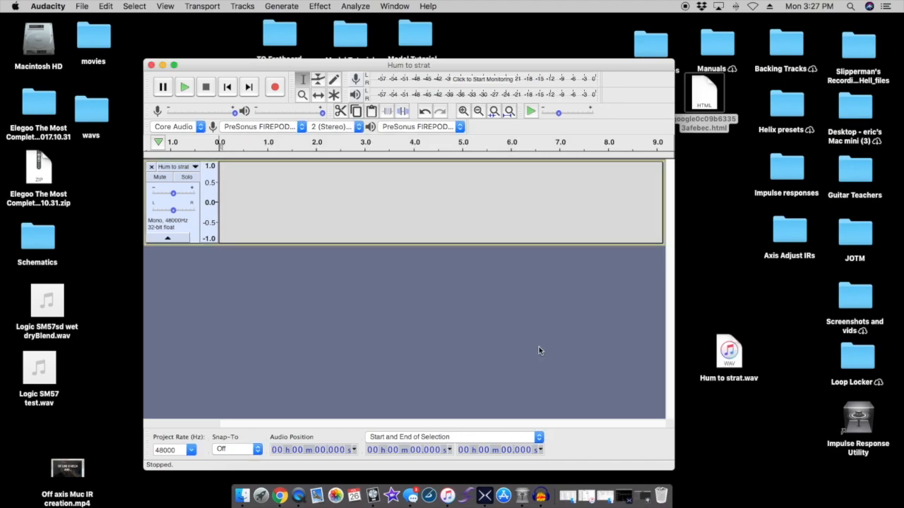
click(82, 5)
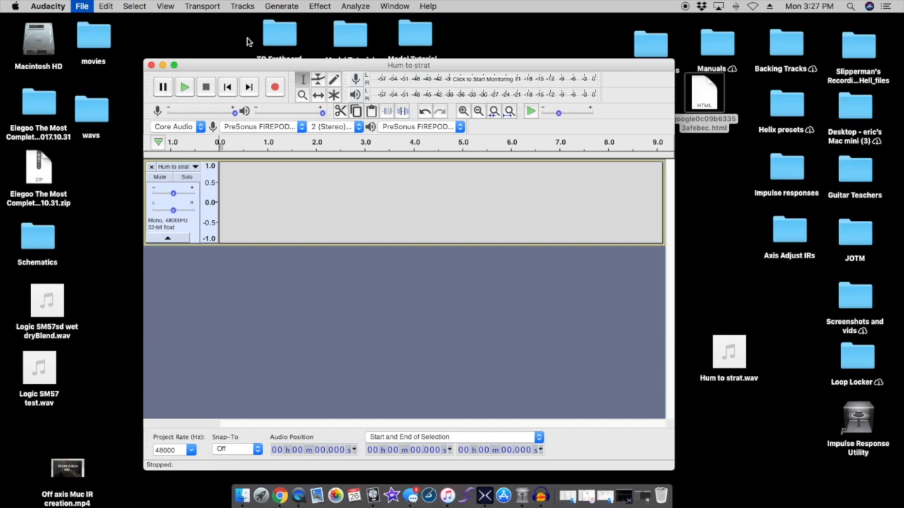
Import the 'Strat to hum' SDIR impulse into Audacity, reading the file directly.
click(82, 5)
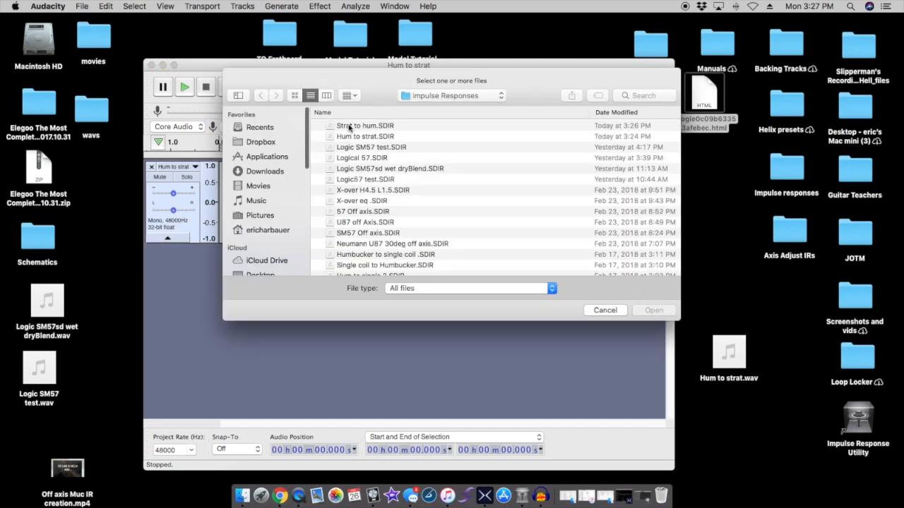
click(364, 124)
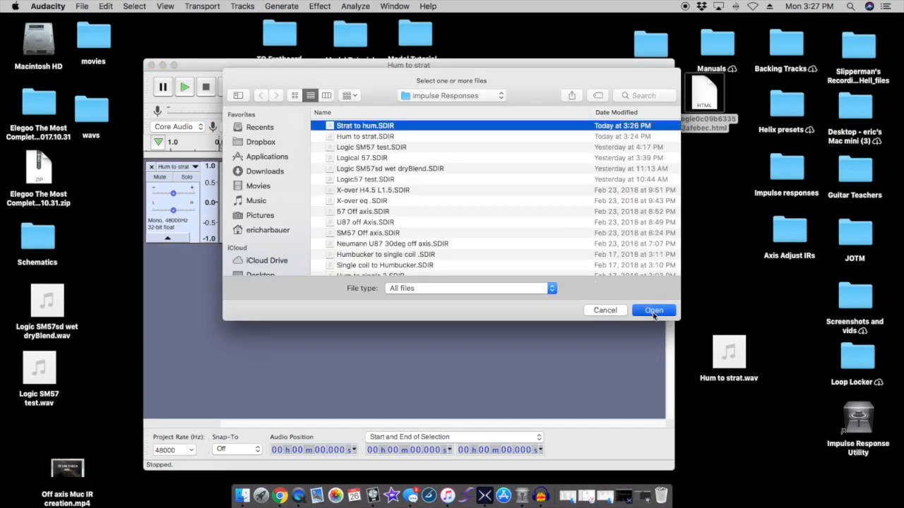
click(653, 311)
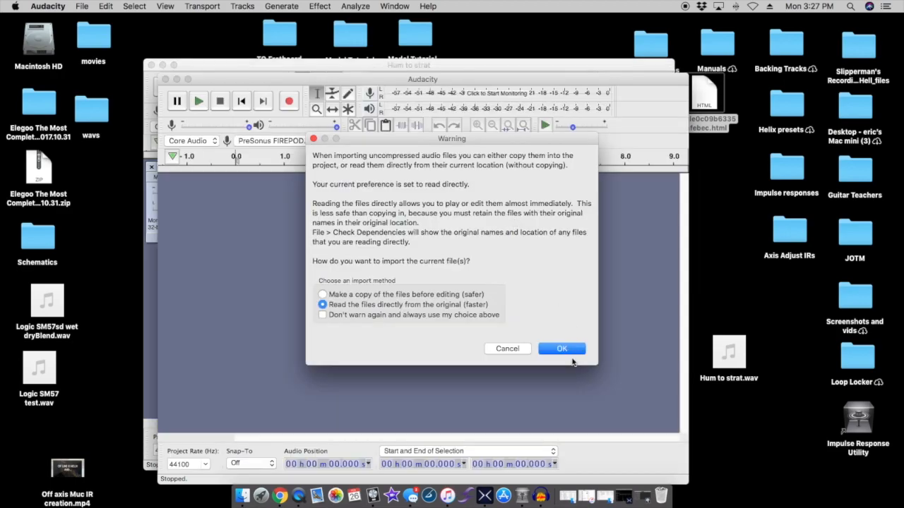
click(562, 347)
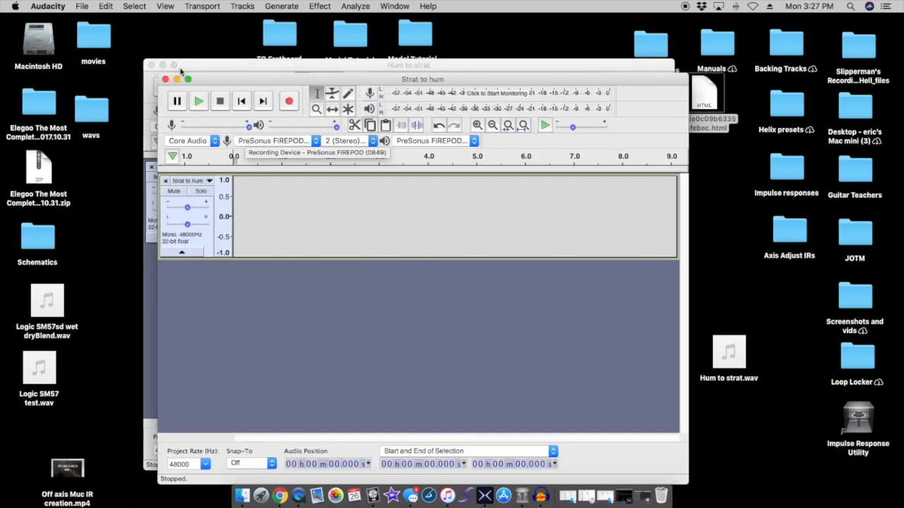
Export it to the desktop as 'Strat to hum.wav' without editing tags, then close the project.
click(82, 5)
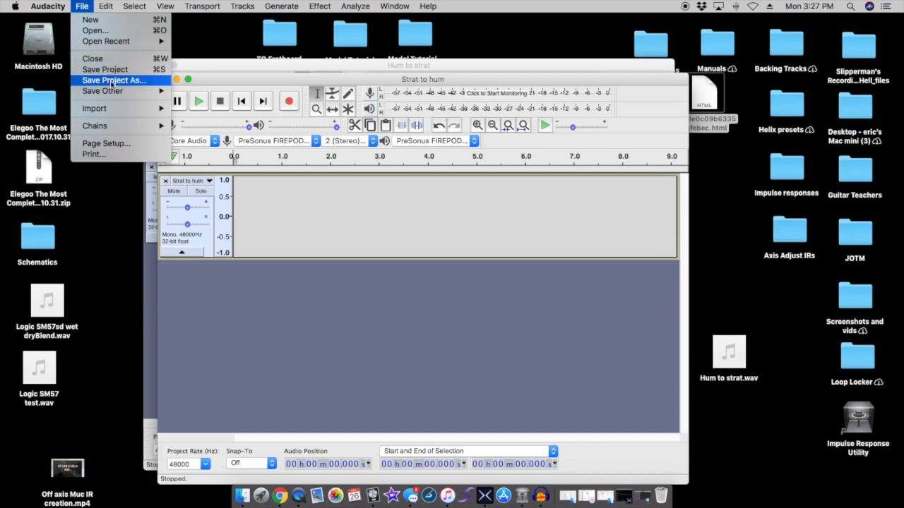
click(102, 90)
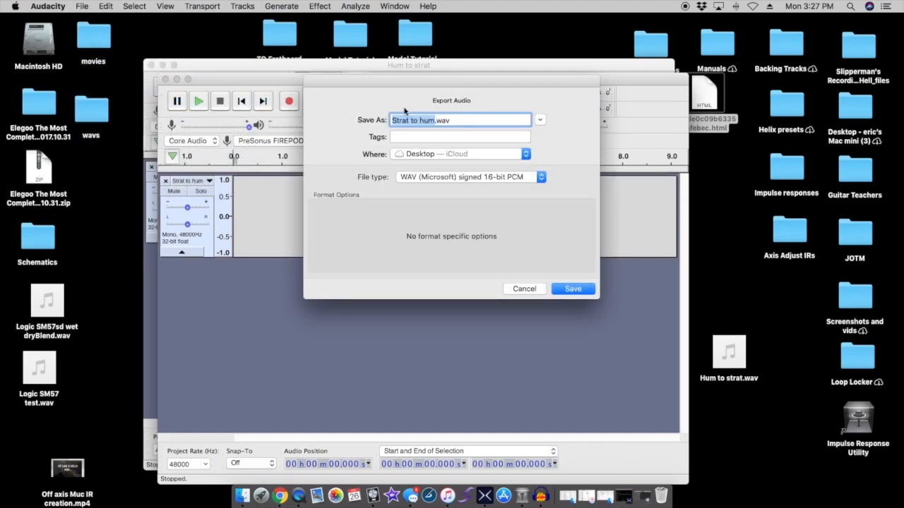
click(574, 288)
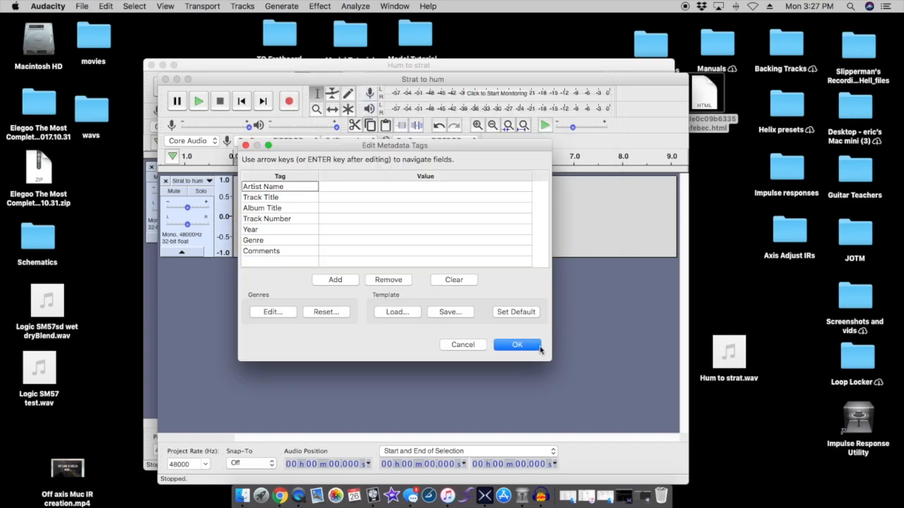
click(517, 345)
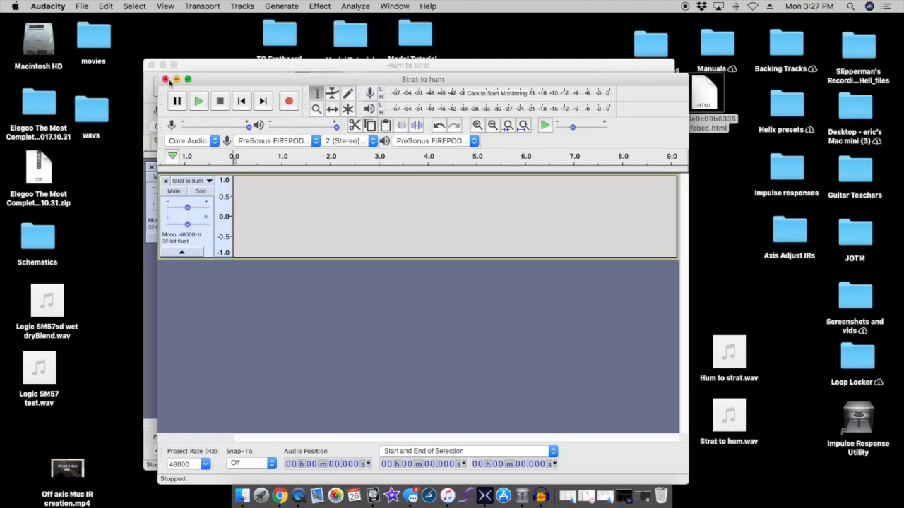
click(166, 79)
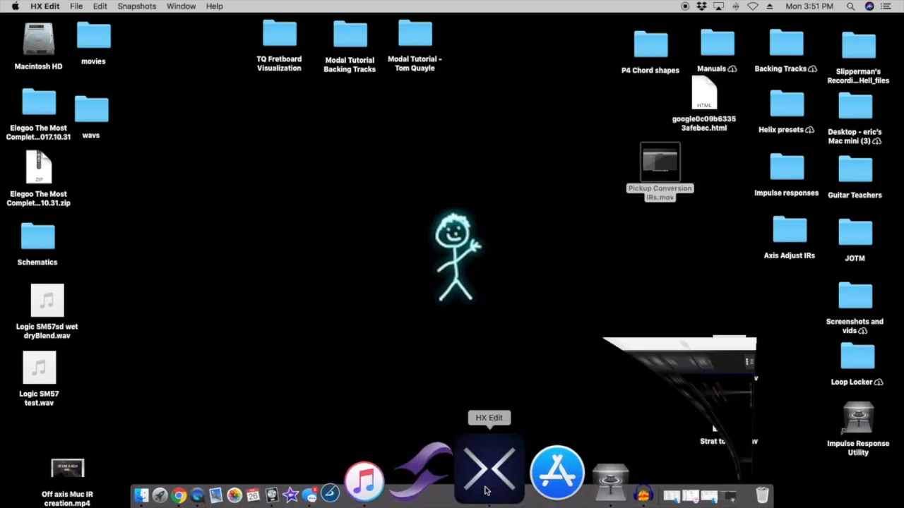
Launch HX Edit and show its impulse library listing 'Hum to strat' and 'Strat to hum'.
click(489, 469)
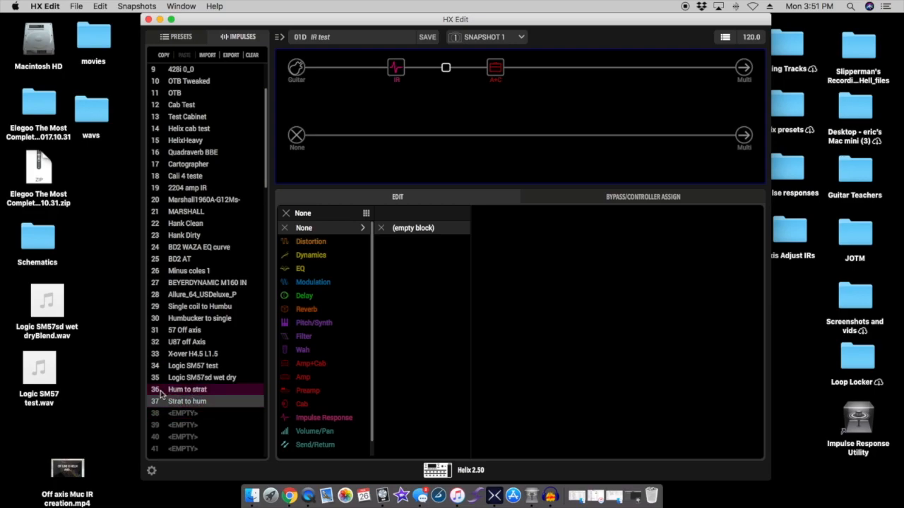
click(187, 401)
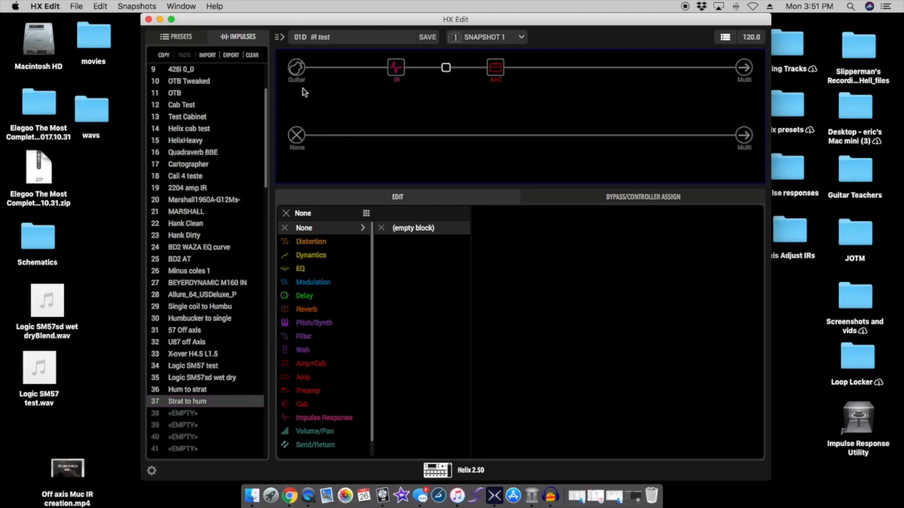
Replace the first signal-path block with an IR 1024 block loading '36: Hum to strat'.
click(311, 363)
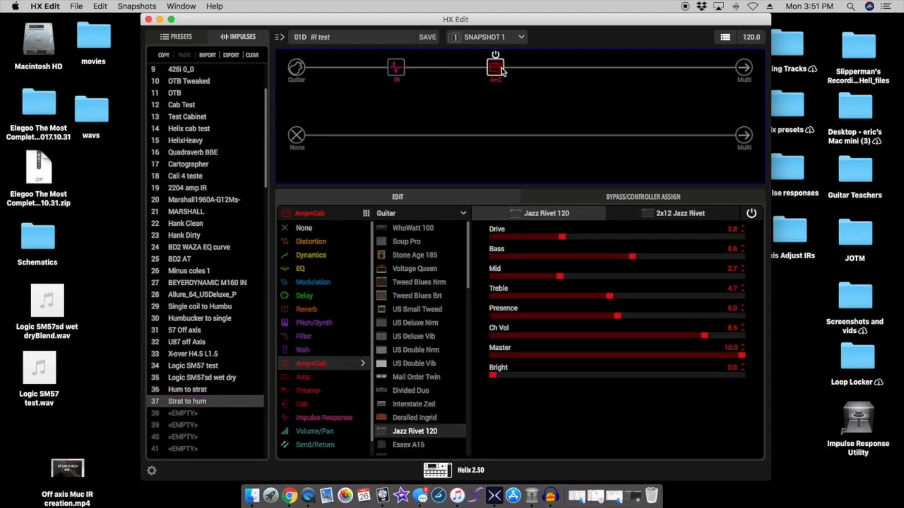
click(395, 68)
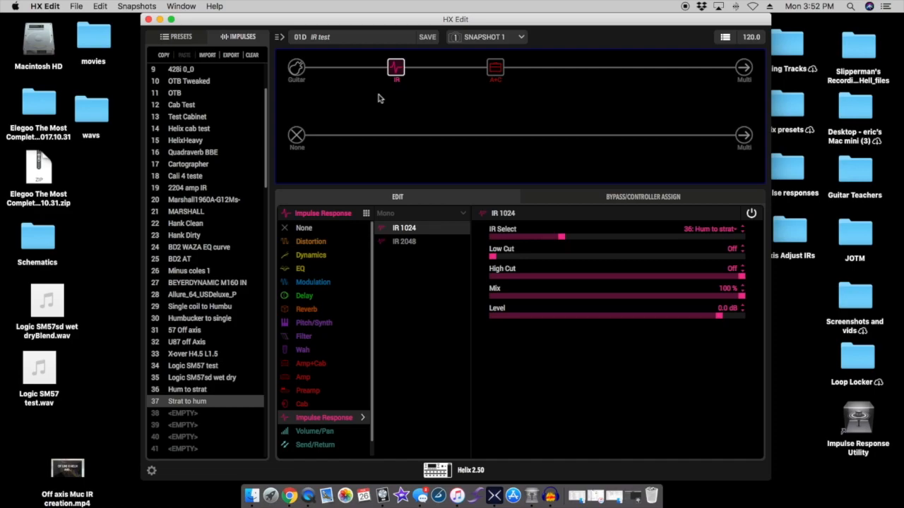
mouse_move(394, 94)
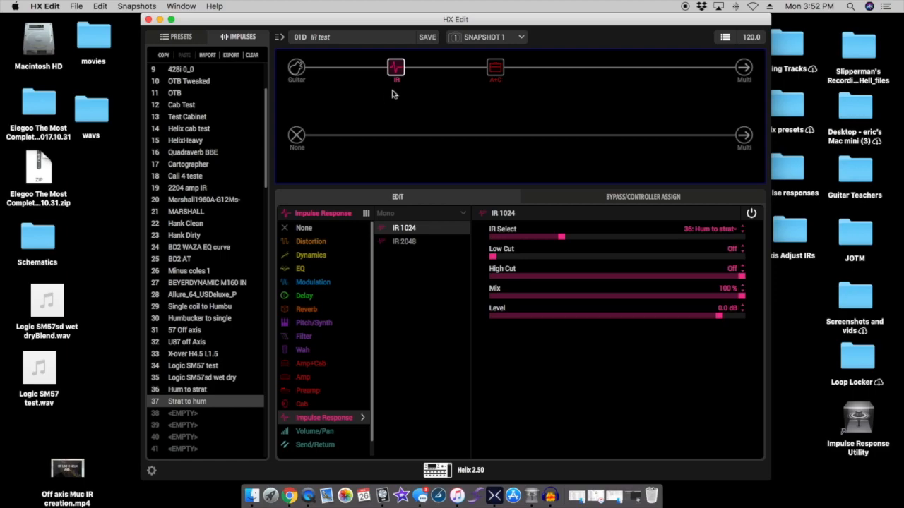
mouse_move(725, 234)
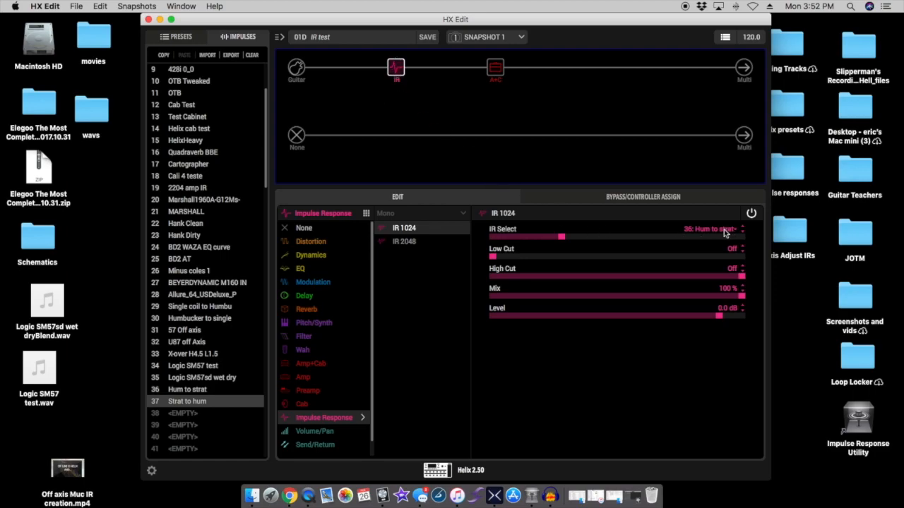
Change the block's IR Select from '36: Hum to strat' to '37: Strat to hum'.
click(723, 229)
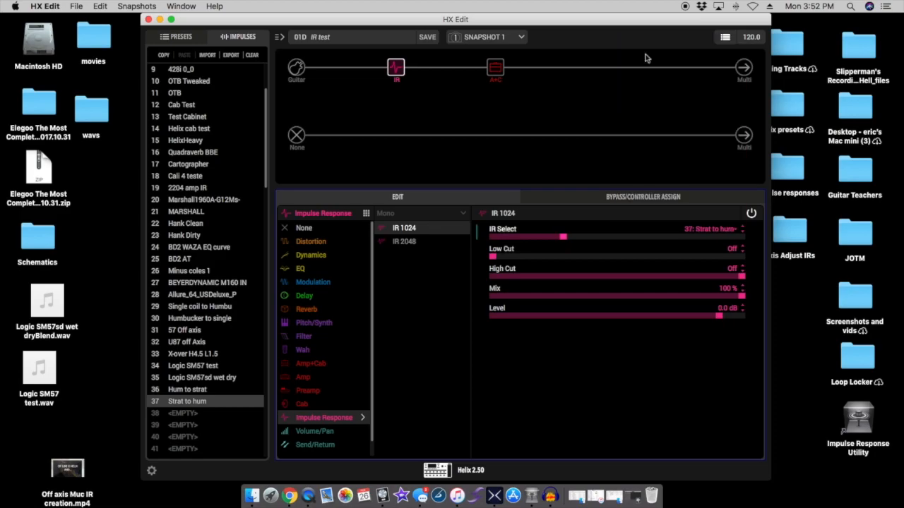